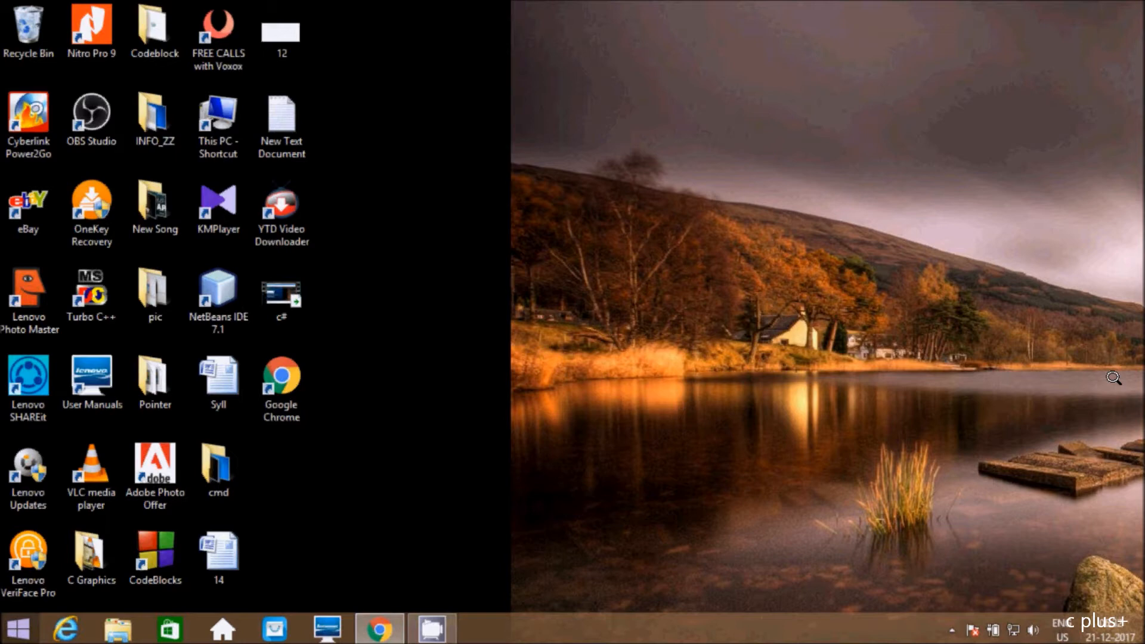
Search the Start screen for 'visual Studio 2017' and launch it from the results.
left_click(21, 623)
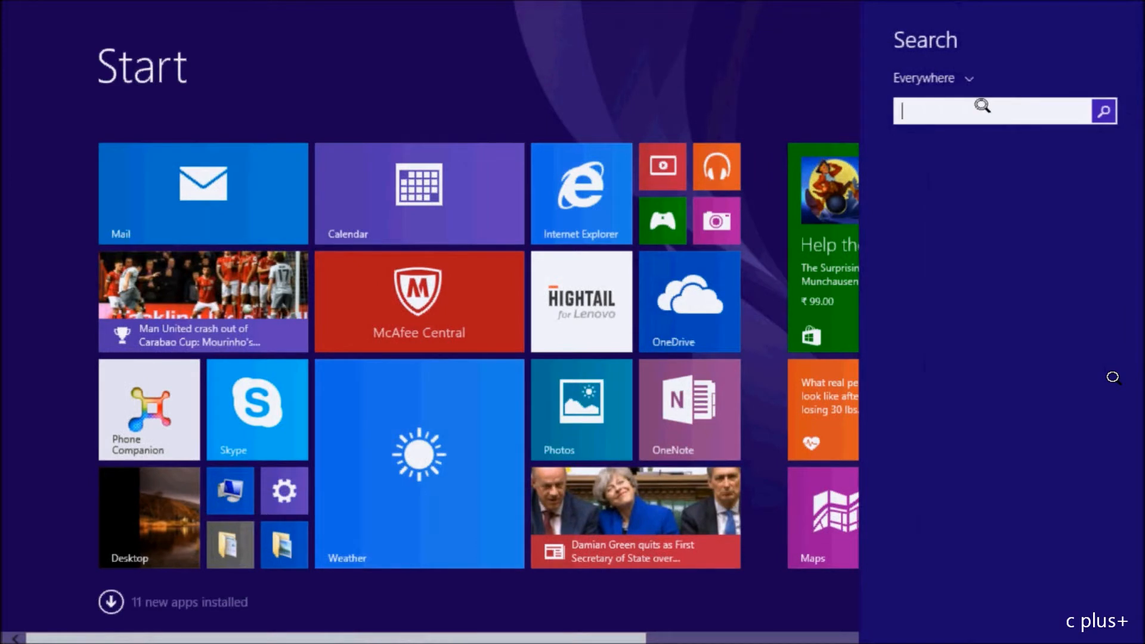
type("visual Studio 2017")
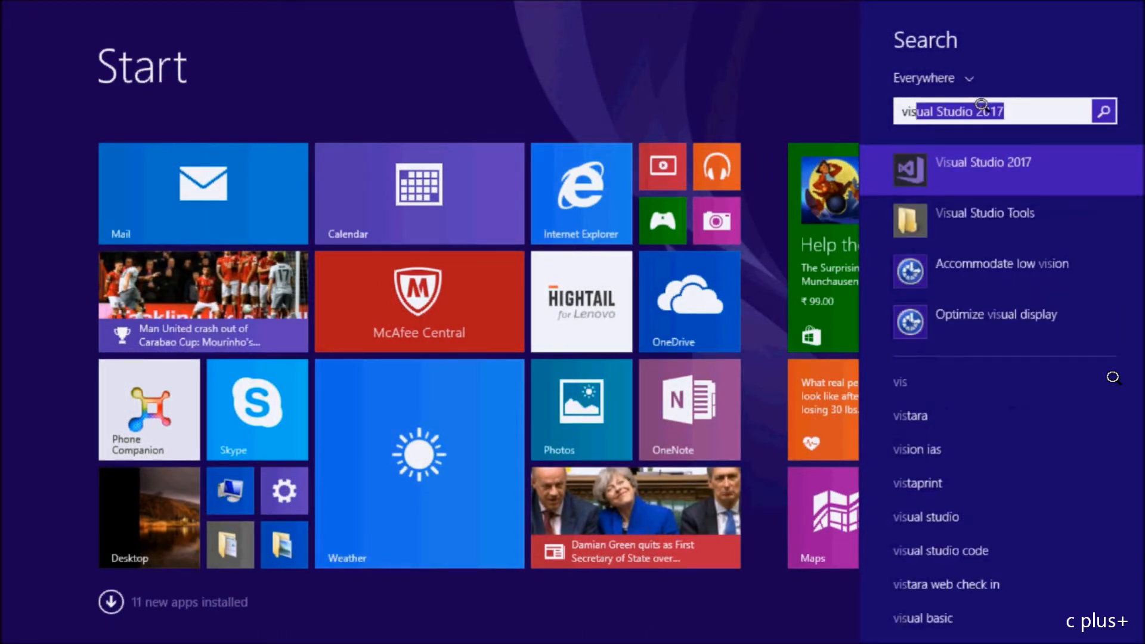
left_click(984, 169)
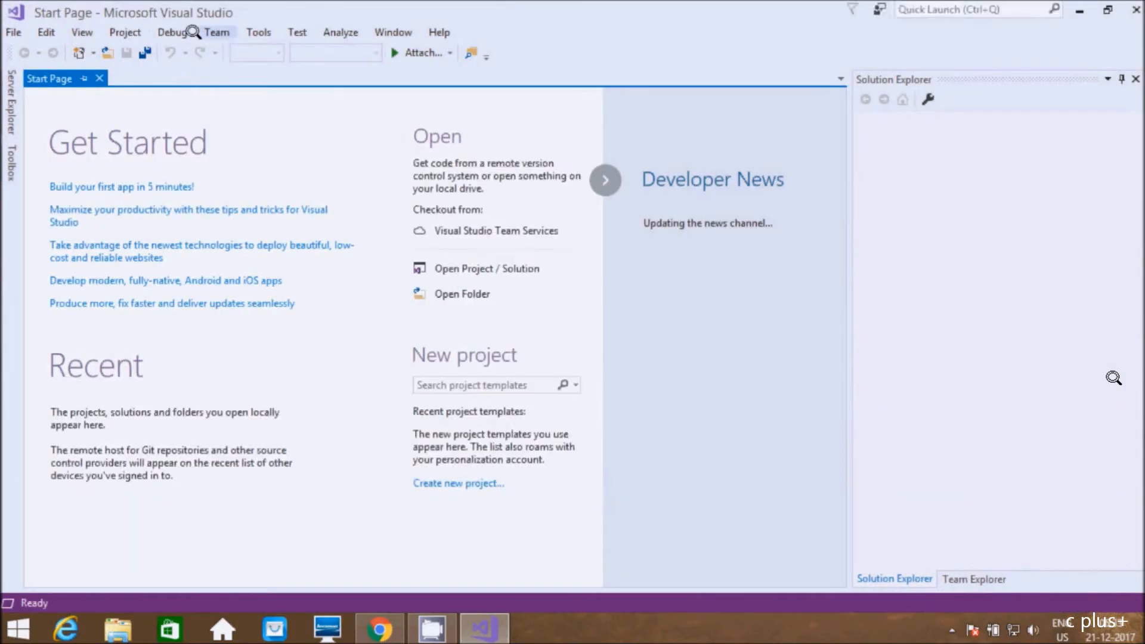
mouse_move(193, 53)
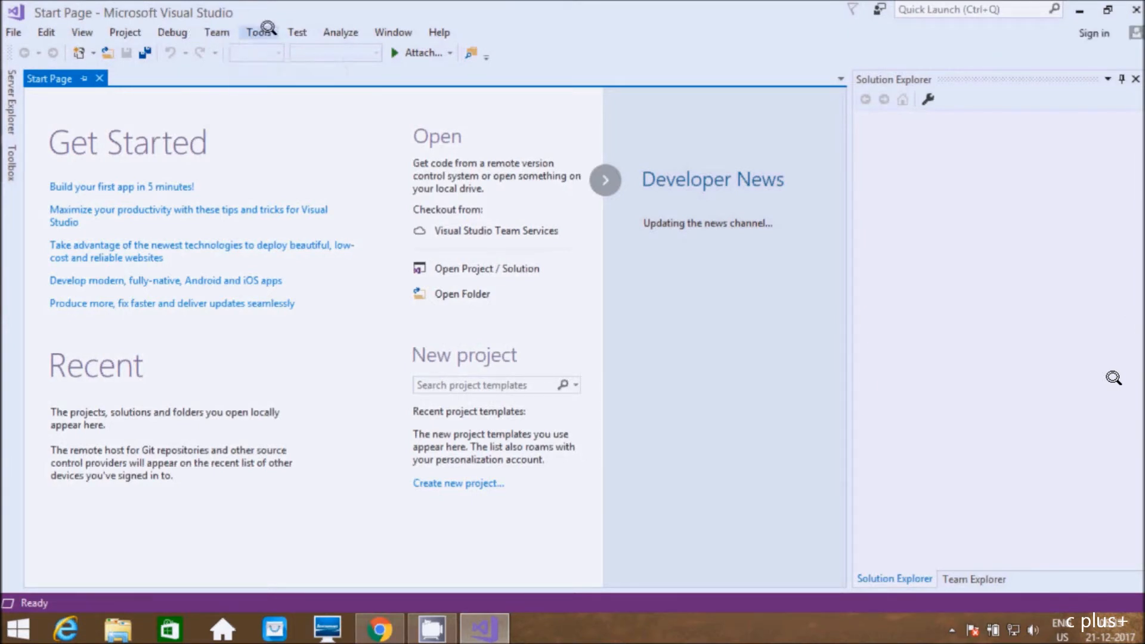
Use Tools > Connect to Database, inspect the Choose Data Source list, then minimize Visual Studio.
left_click(259, 32)
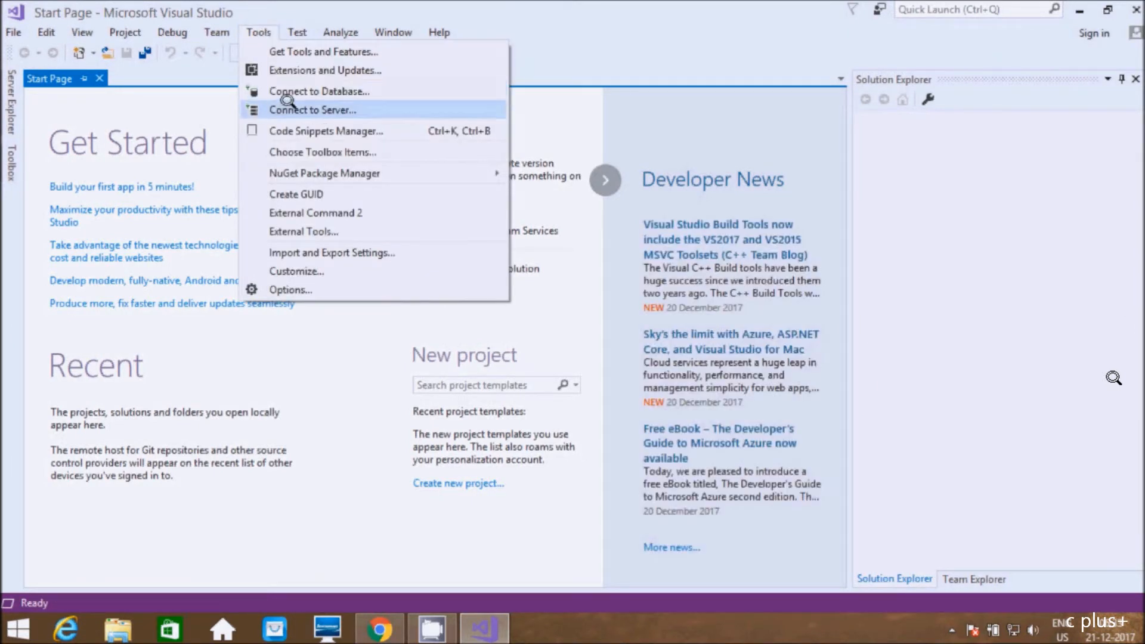
left_click(320, 91)
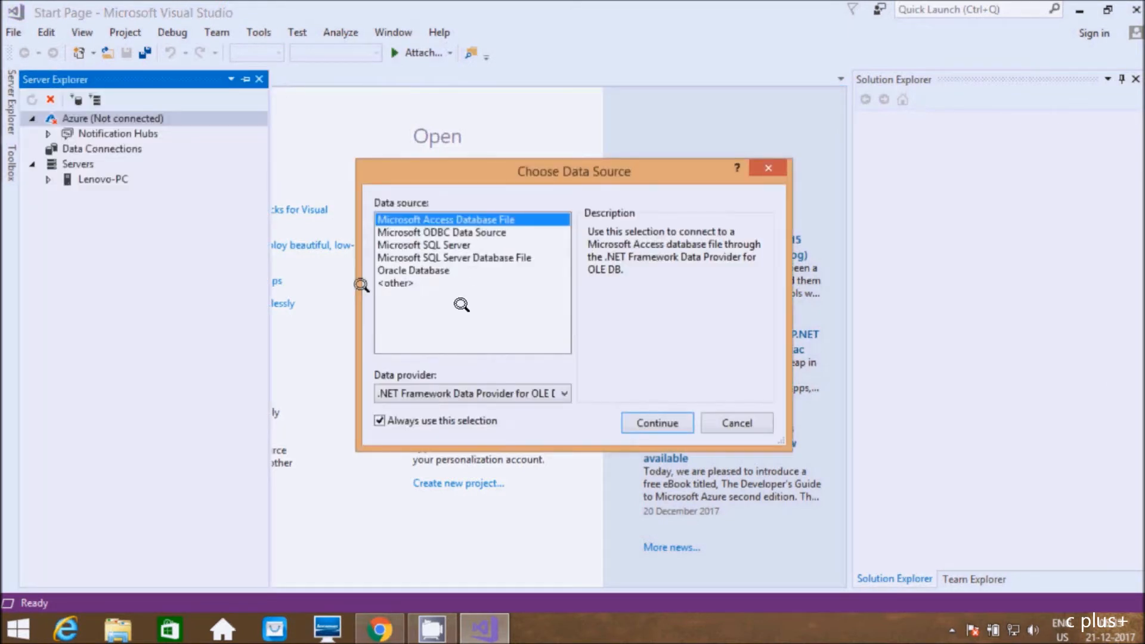
mouse_move(378, 260)
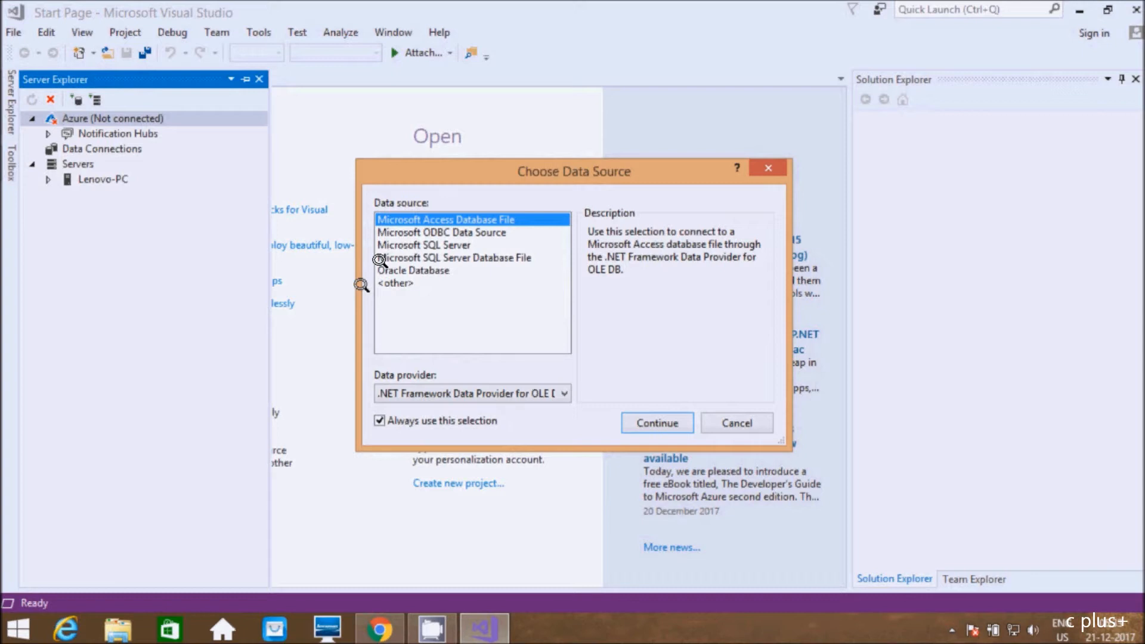
mouse_move(408, 240)
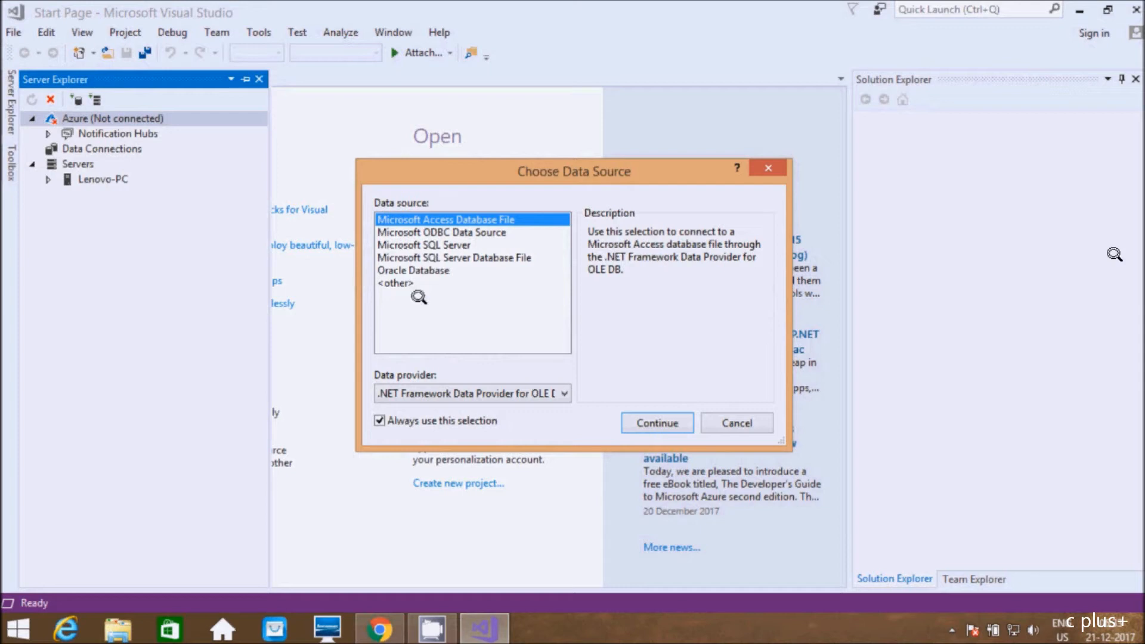
mouse_move(415, 276)
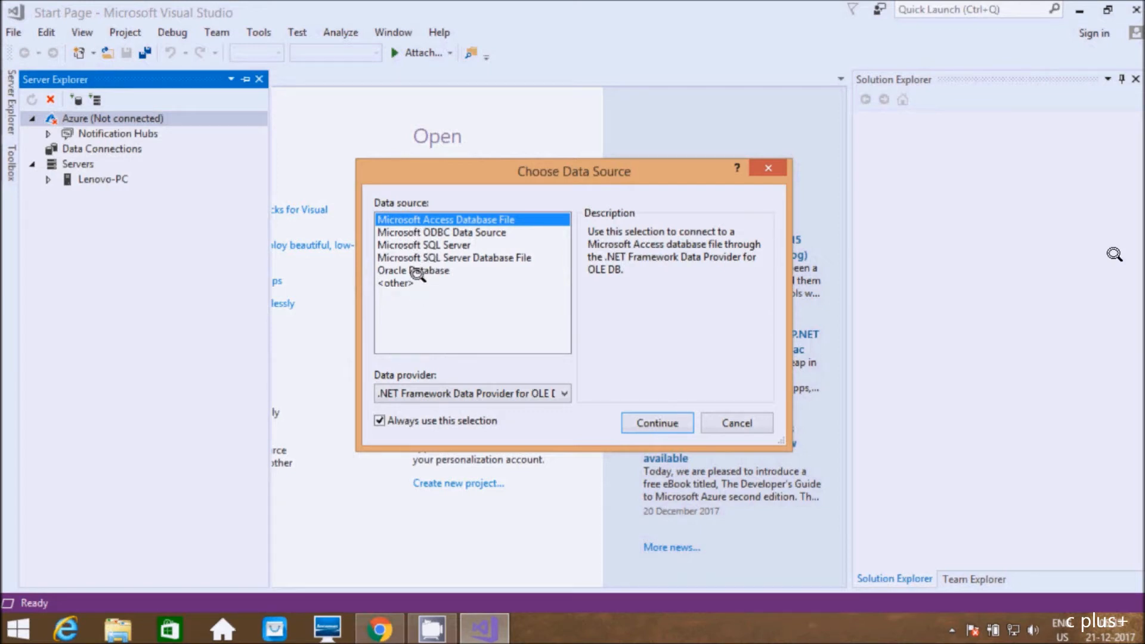
left_click(737, 422)
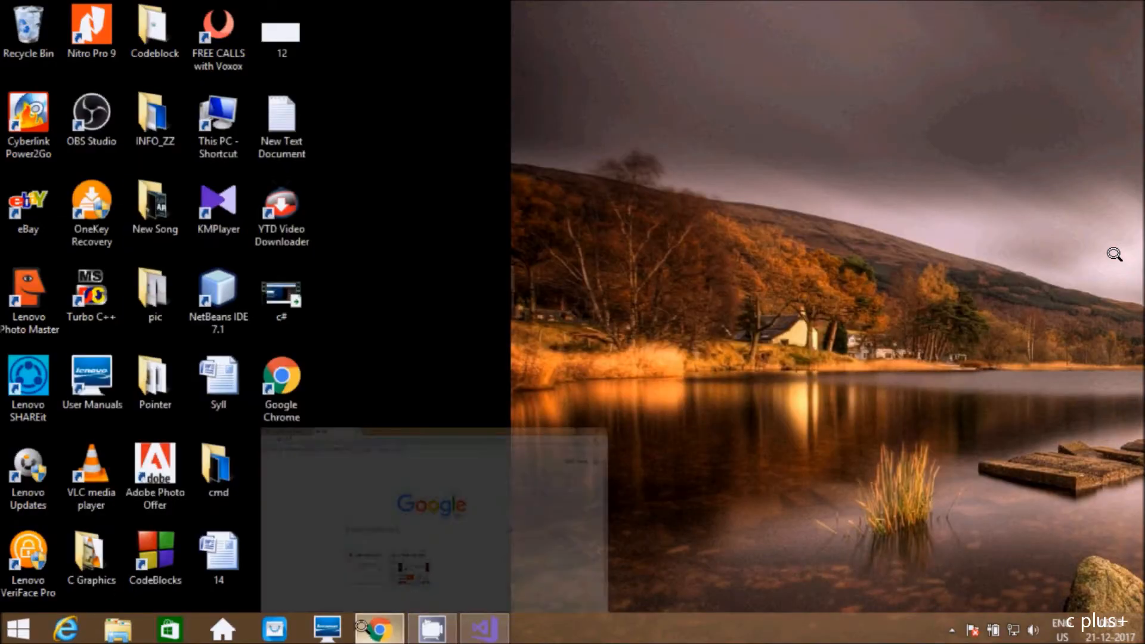
In Chrome, search 'mysql for visual studio 2017' via the address bar suggestion.
left_click(384, 627)
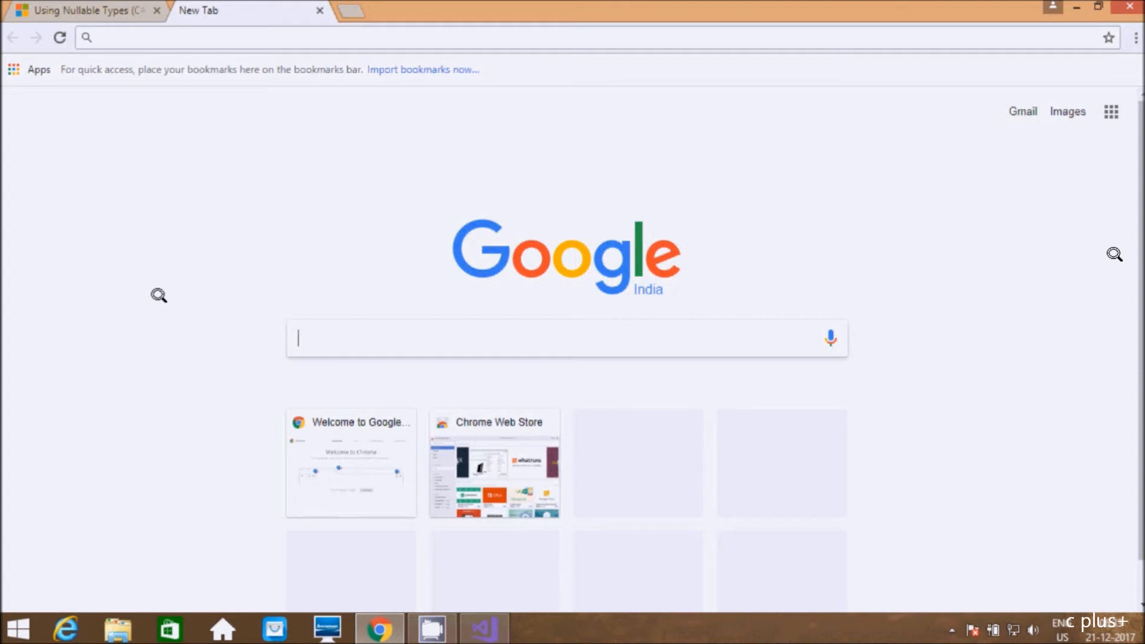
type("mysq")
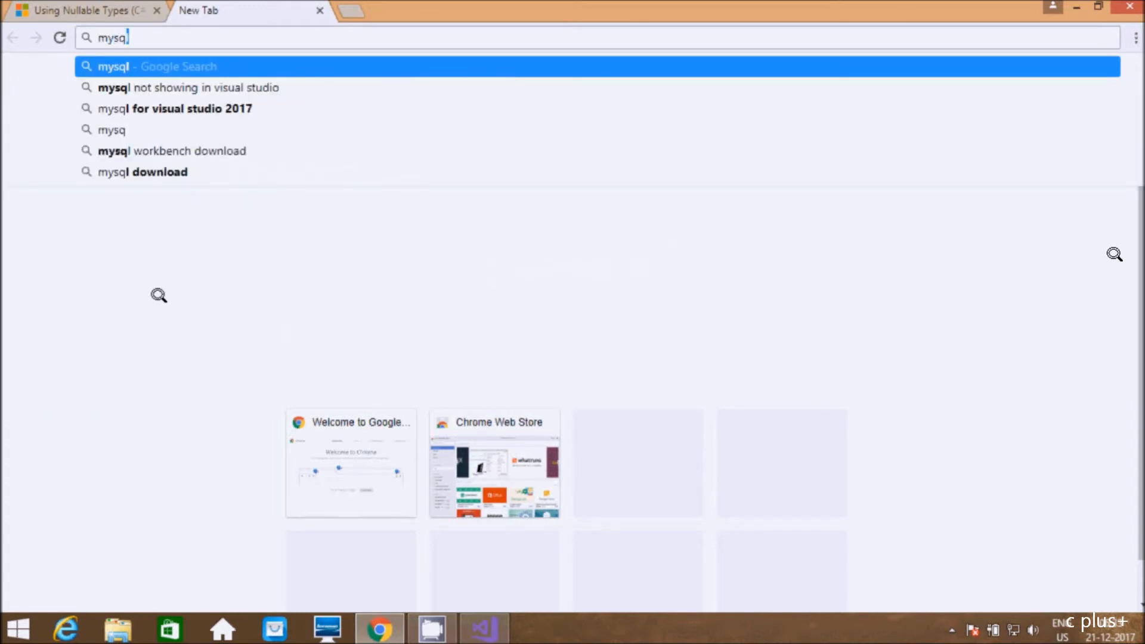
left_click(176, 109)
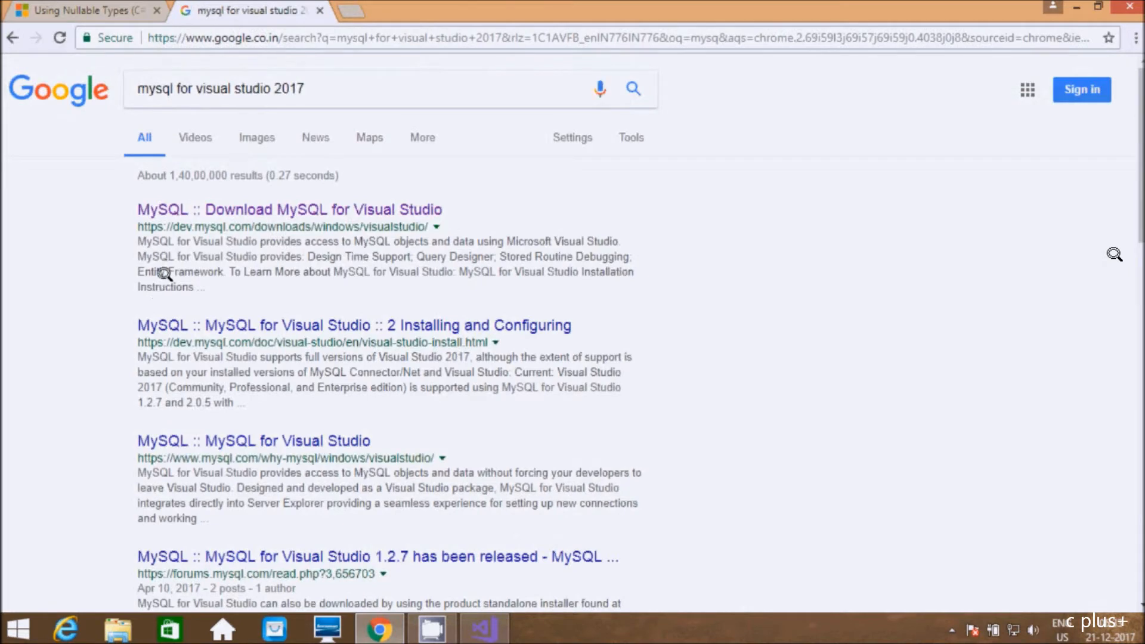
mouse_move(1033, 244)
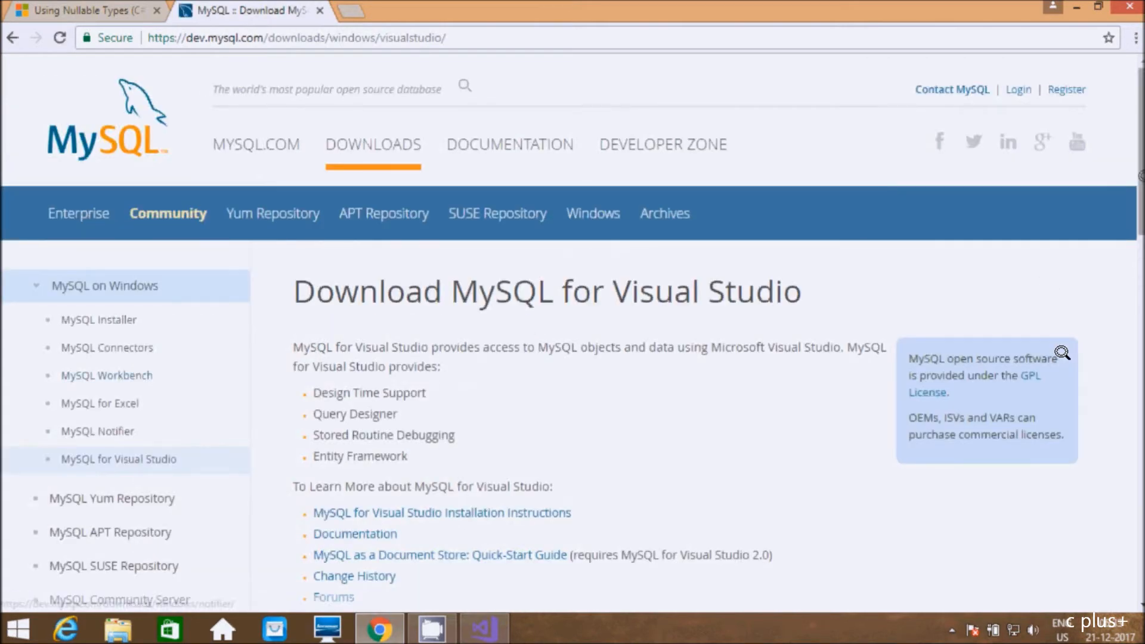
Scroll the download page to the MySQL for Visual Studio 1.2.7 Windows downloads.
scroll("down", 3)
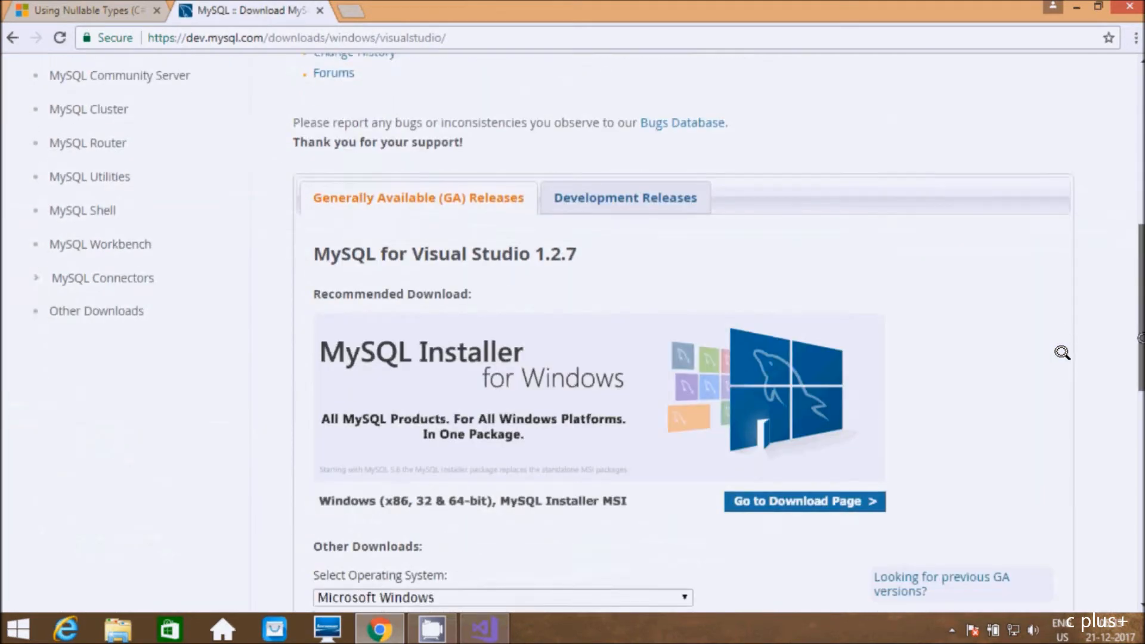
scroll("down", 3)
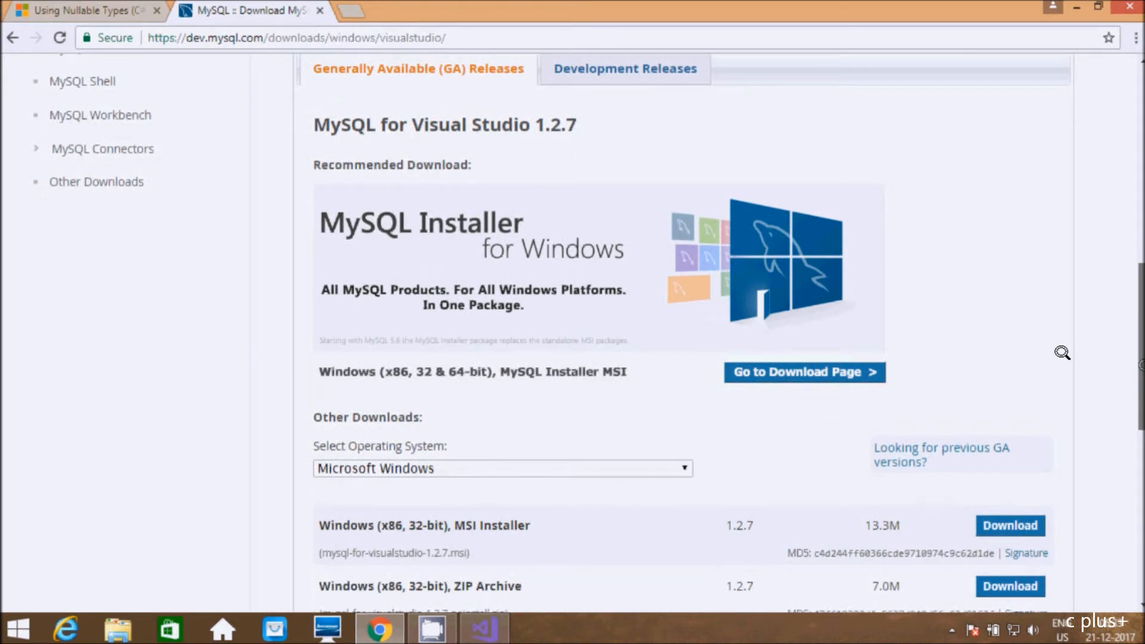
mouse_move(546, 123)
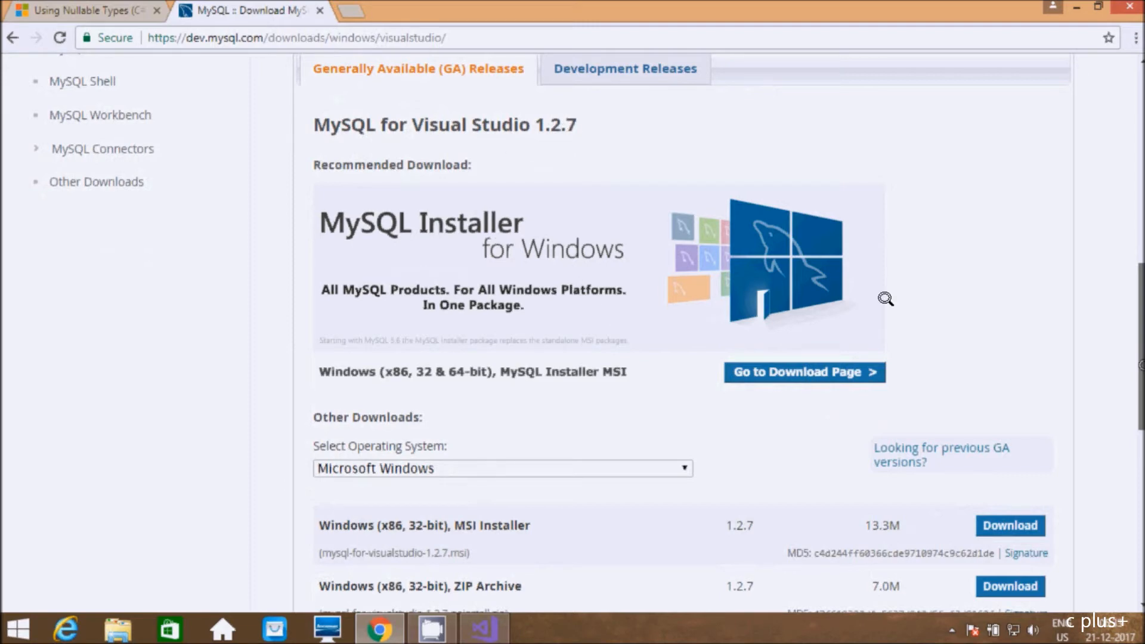
scroll("down", 3)
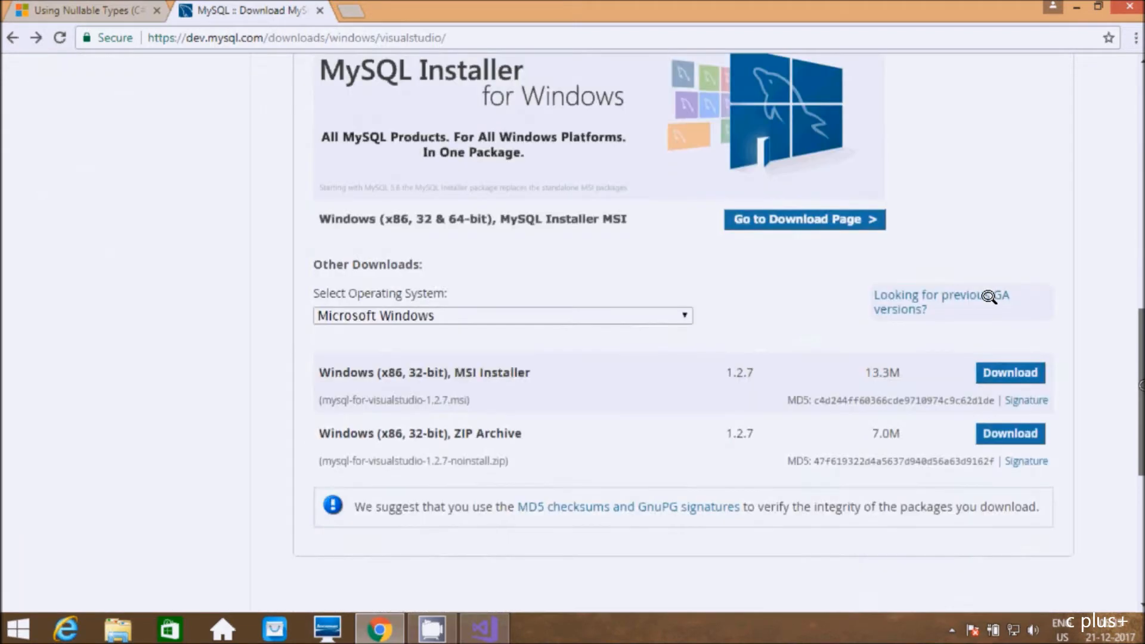
mouse_move(768, 305)
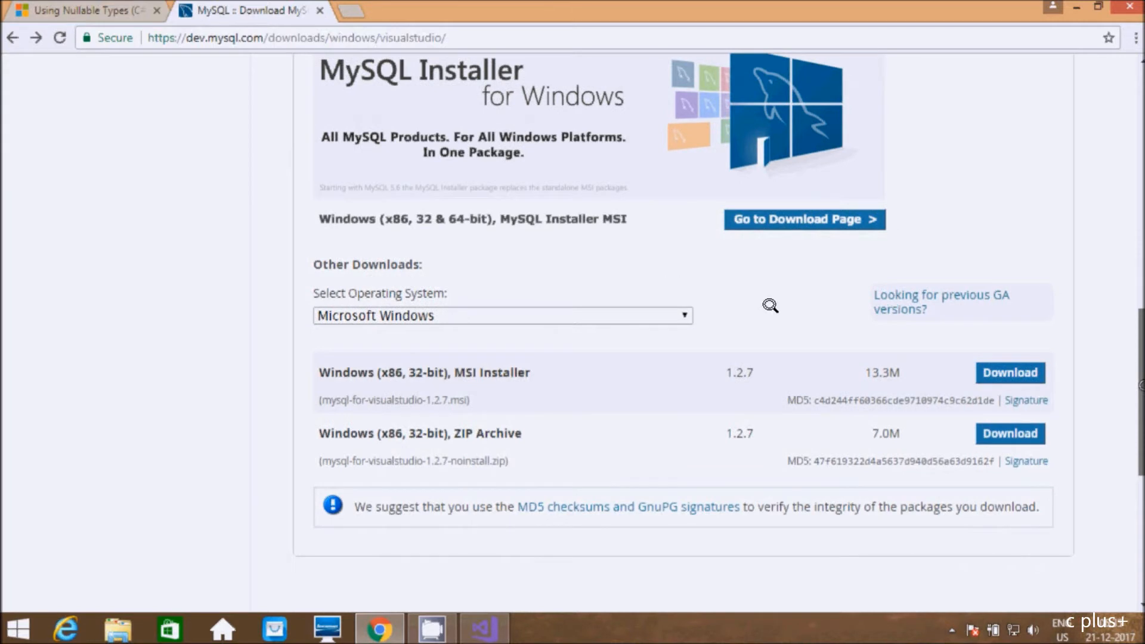
mouse_move(392, 375)
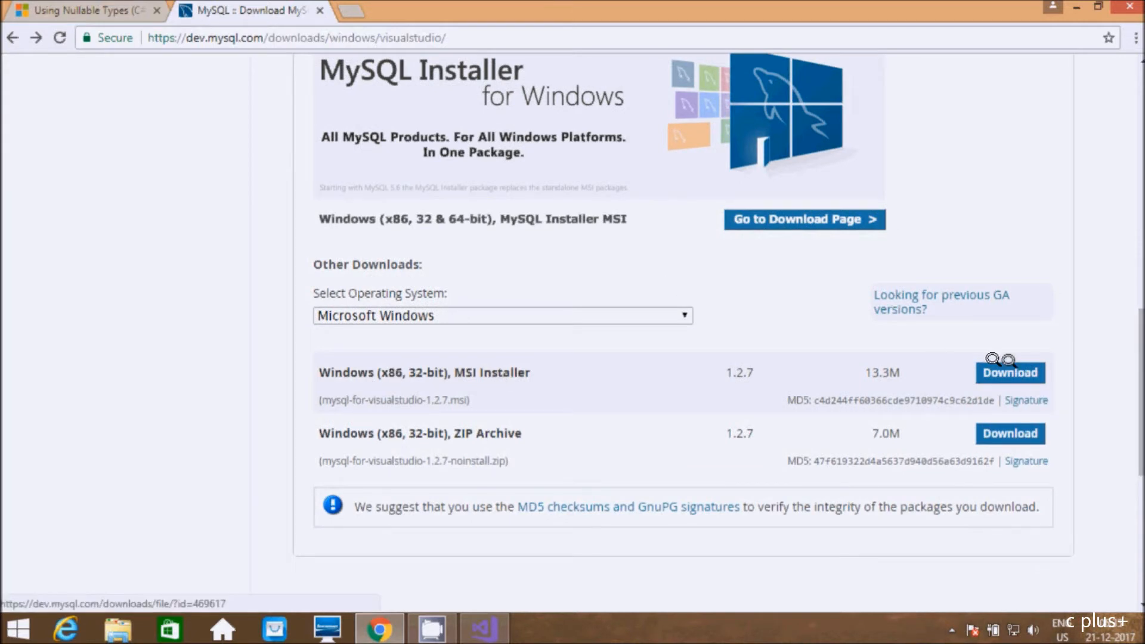
Download the 32-bit MSI installer via 'No thanks, just start my download' without signing in.
left_click(1009, 373)
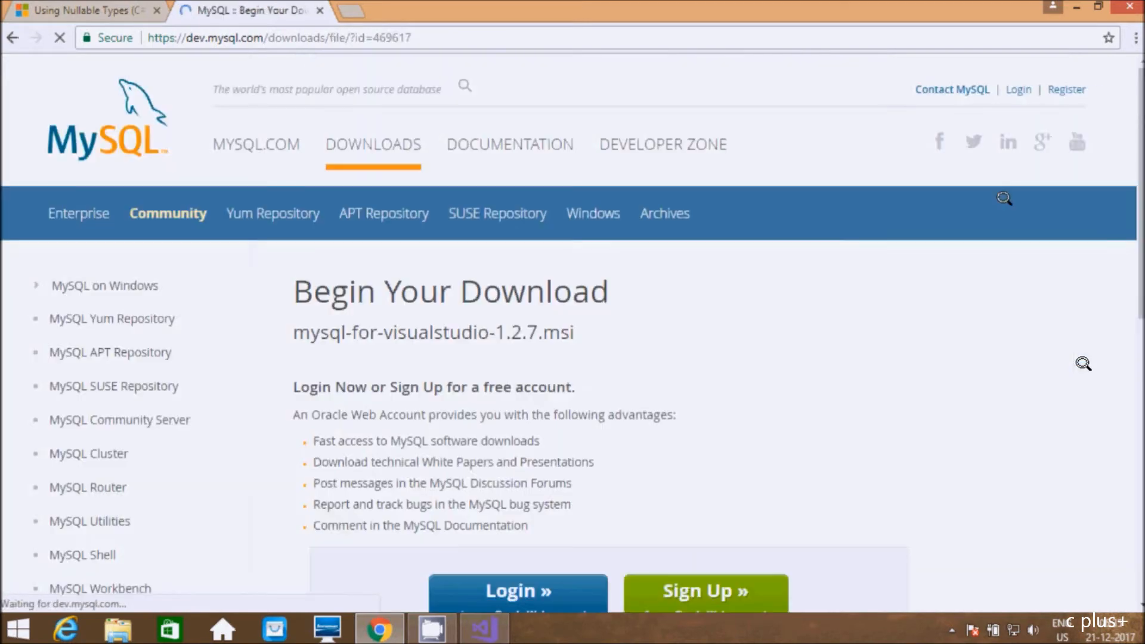
scroll("down", 3)
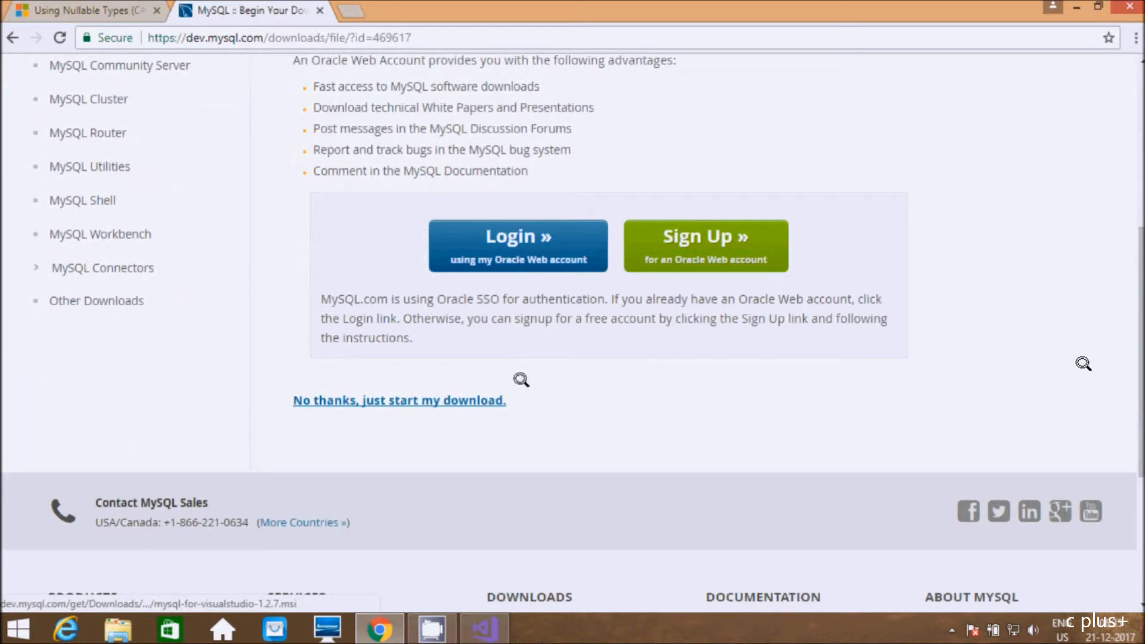
mouse_move(656, 245)
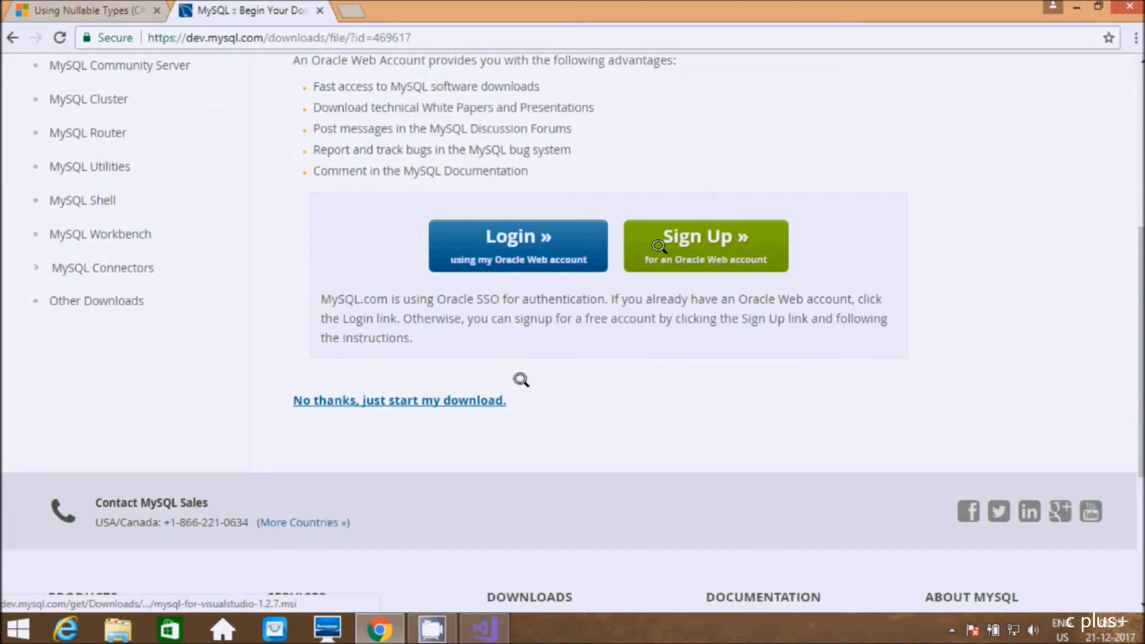
mouse_move(508, 280)
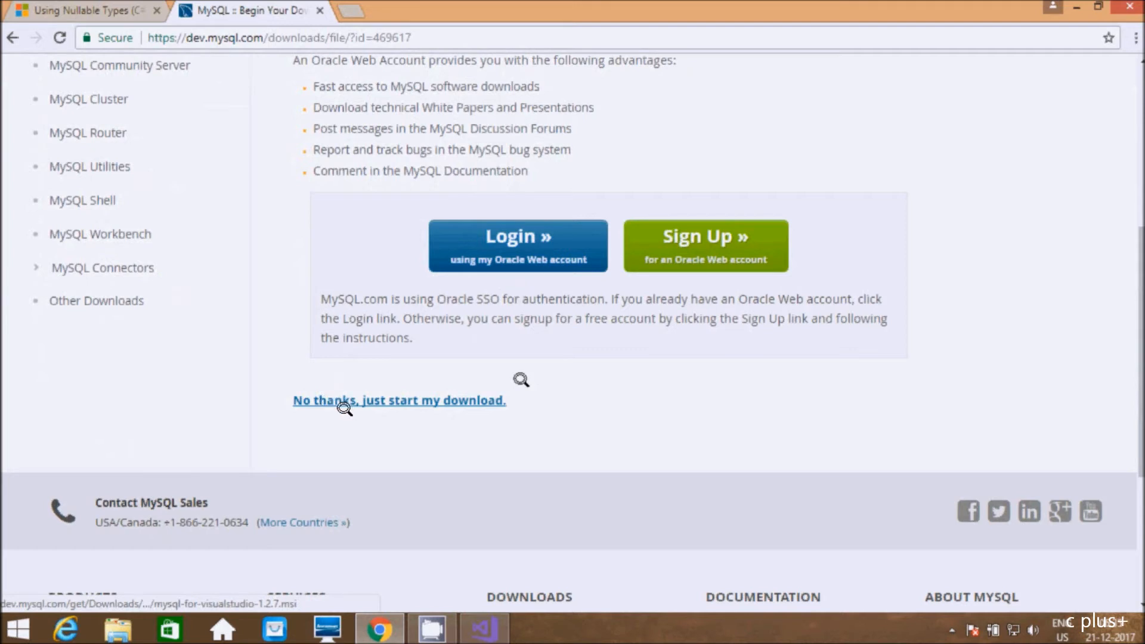
mouse_move(962, 384)
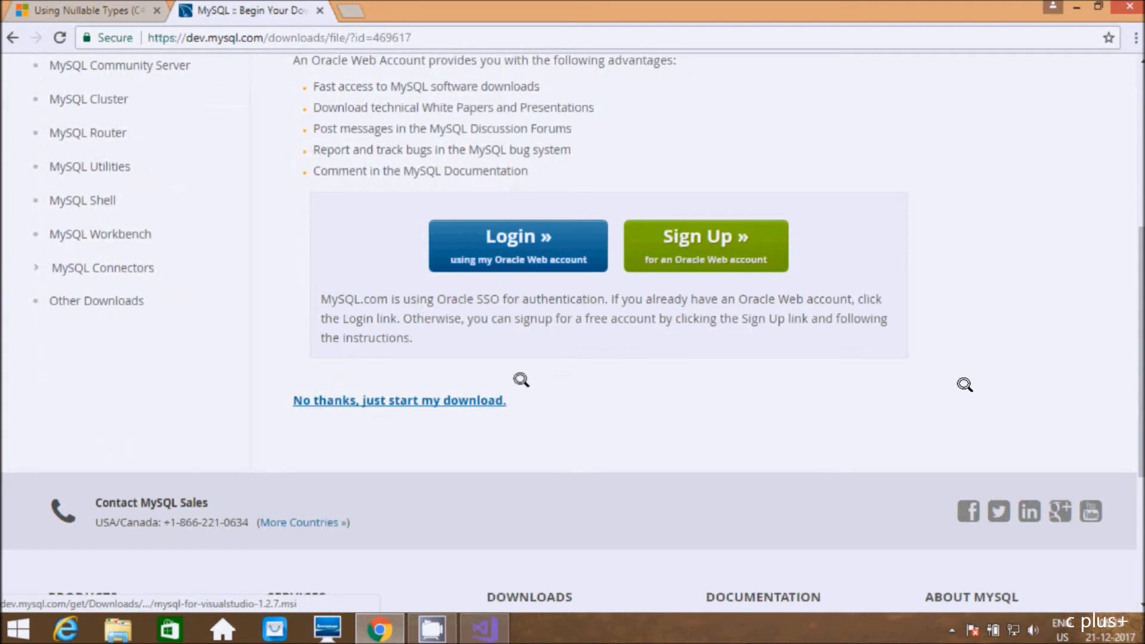
left_click(398, 401)
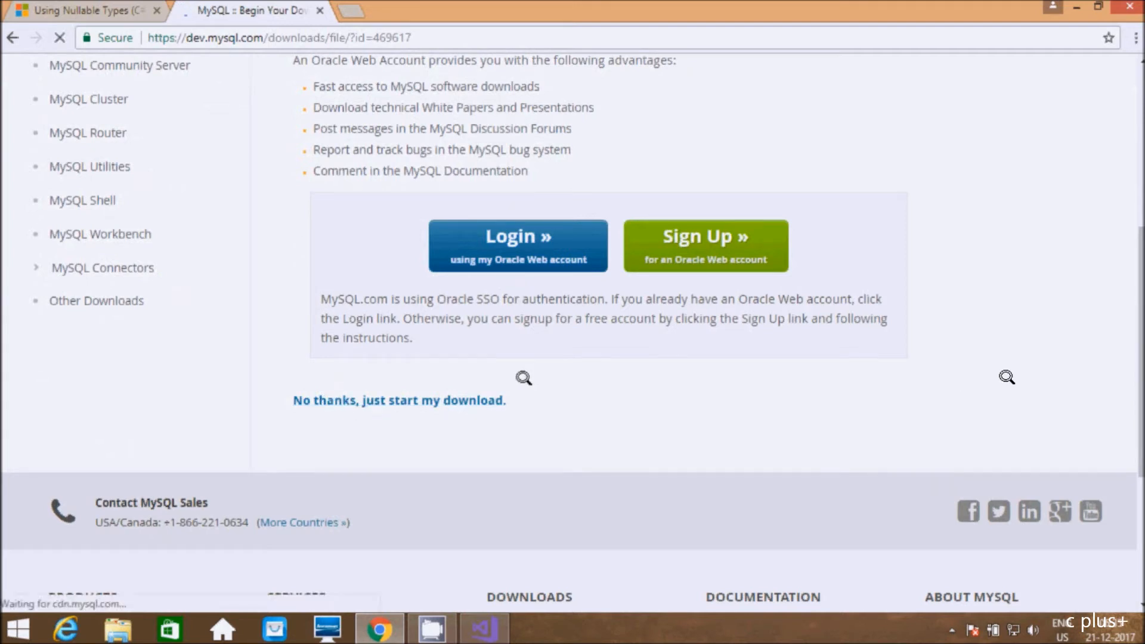
left_click(400, 401)
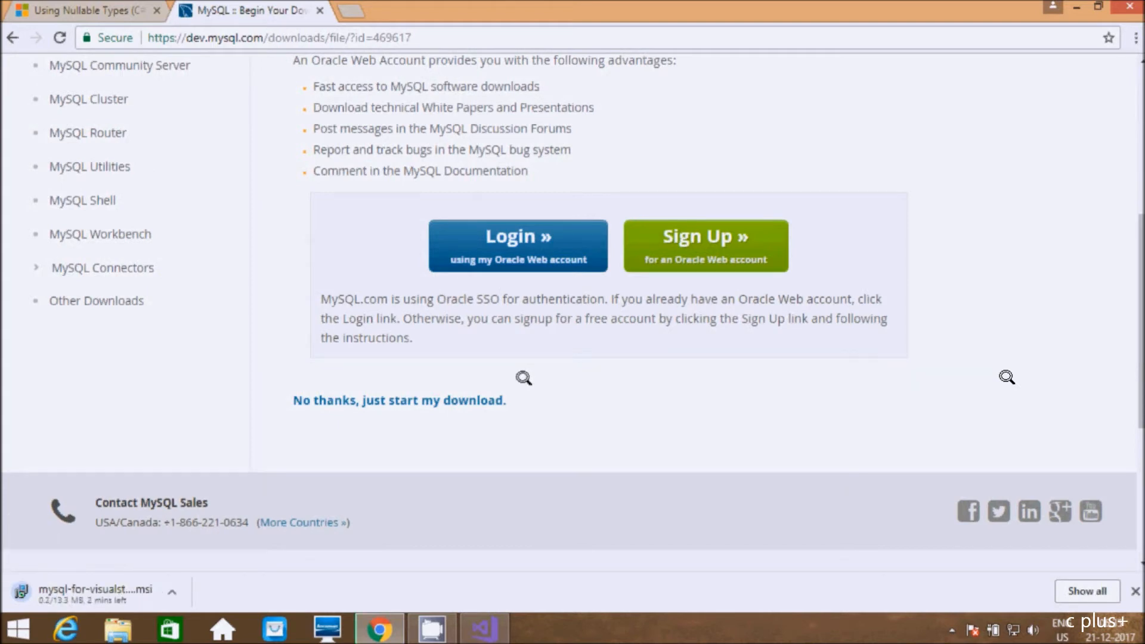
mouse_move(195, 561)
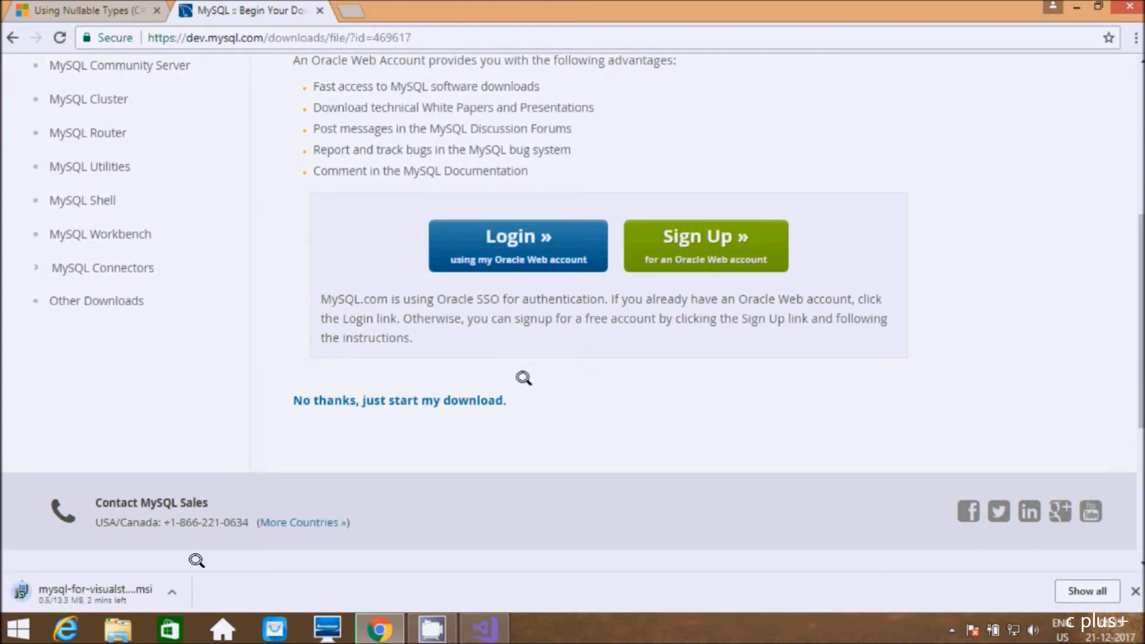
mouse_move(851, 432)
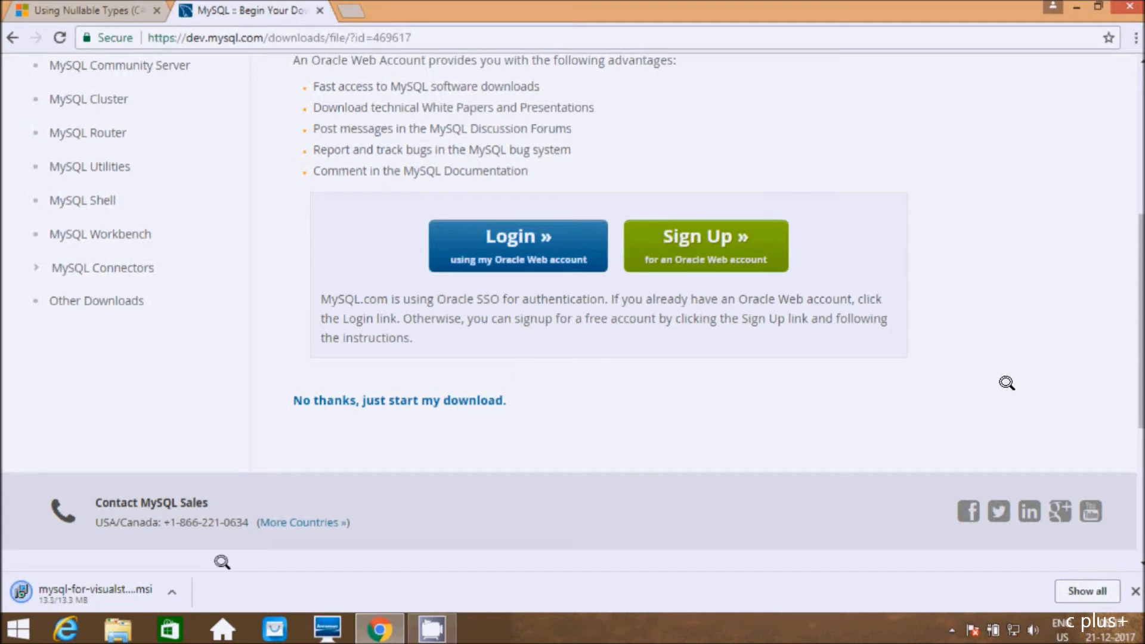
mouse_move(309, 447)
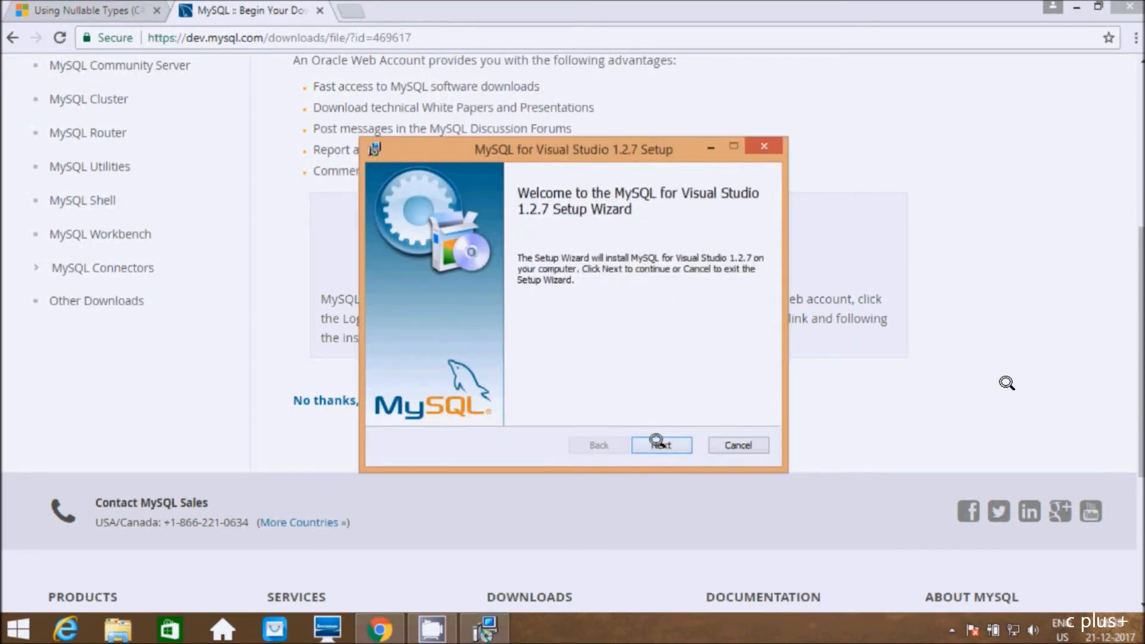
Run the MySQL for Visual Studio 1.2.7 setup to completion and finish the wizard.
left_click(661, 445)
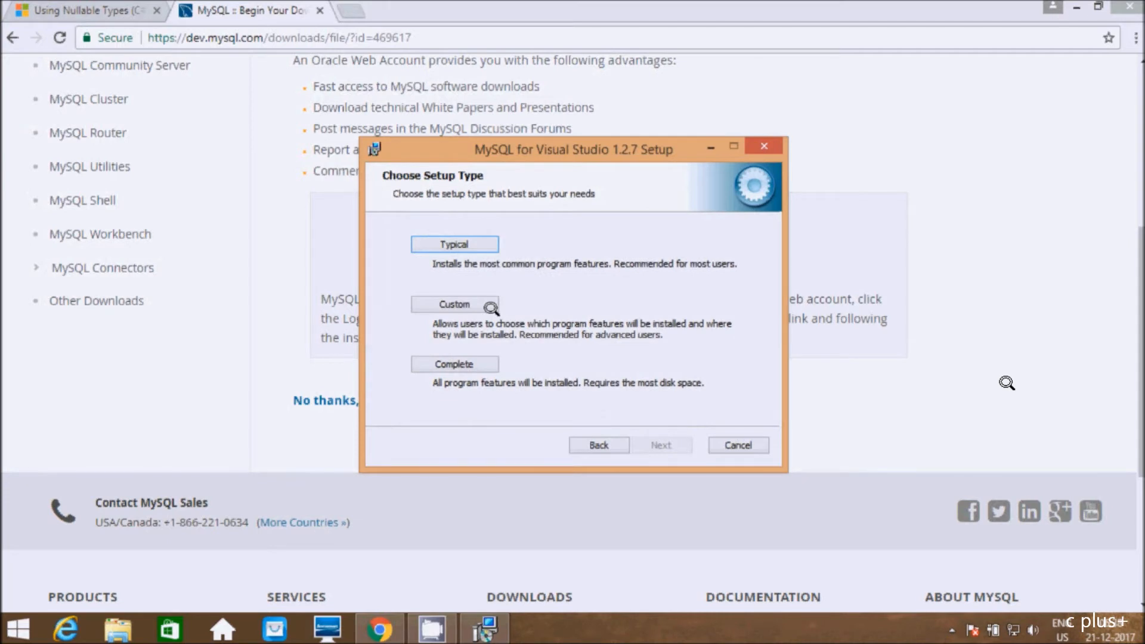
mouse_move(477, 270)
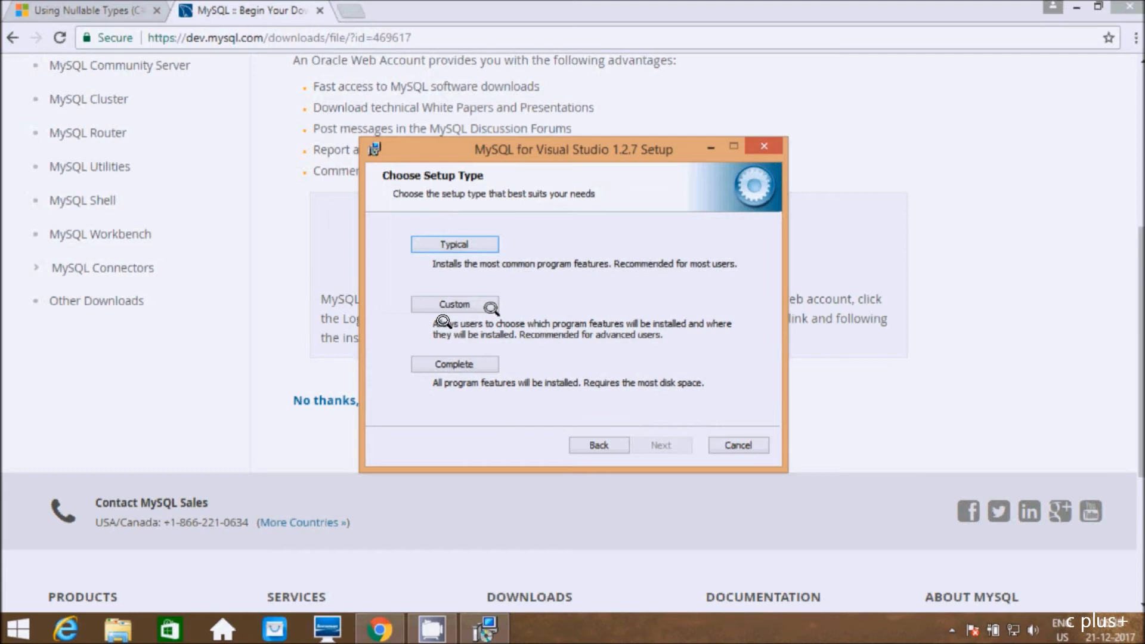
mouse_move(516, 326)
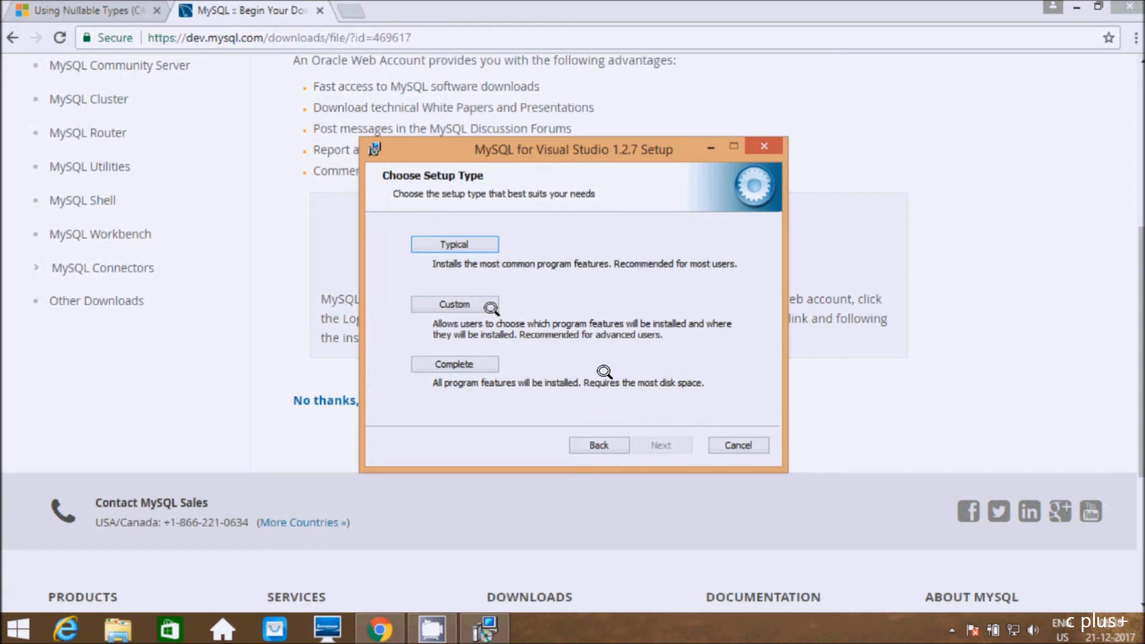
mouse_move(1014, 352)
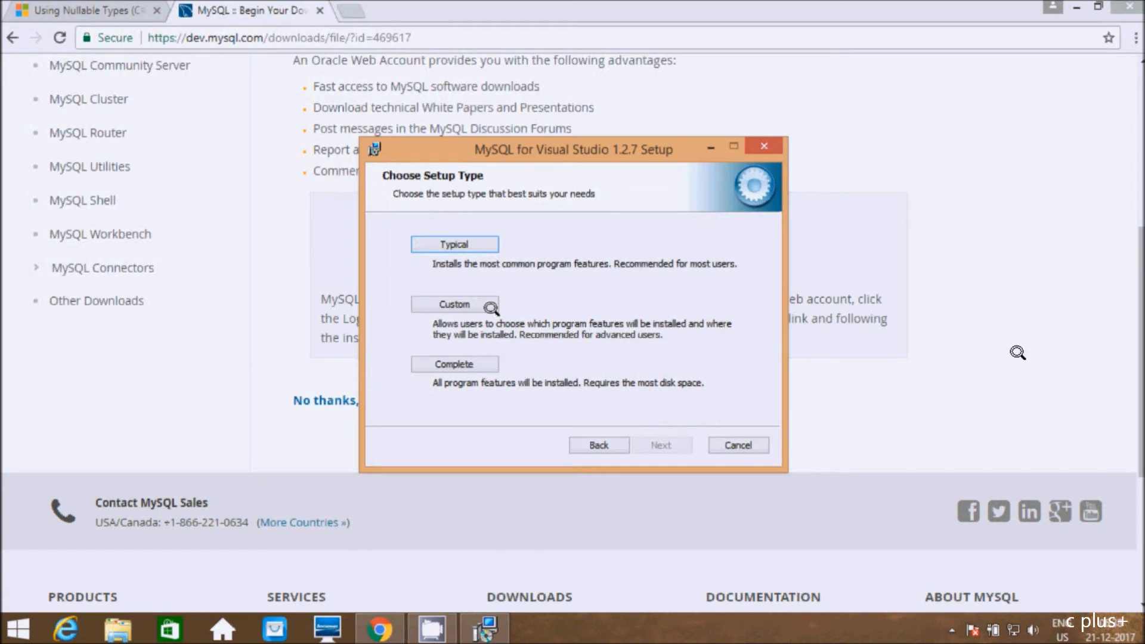
mouse_move(475, 363)
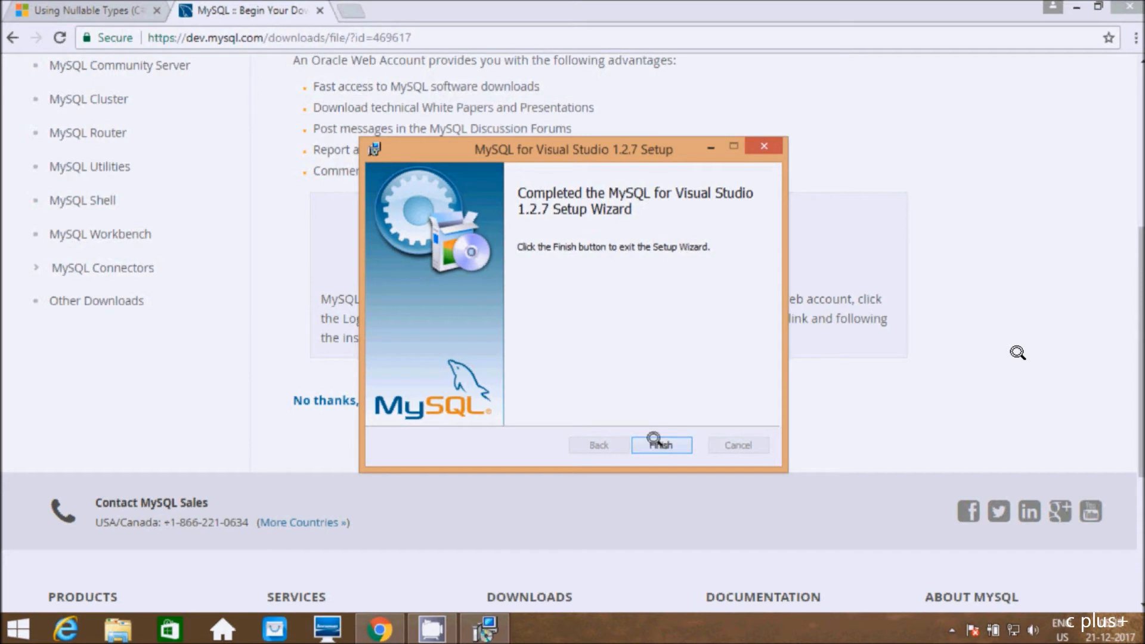
left_click(661, 445)
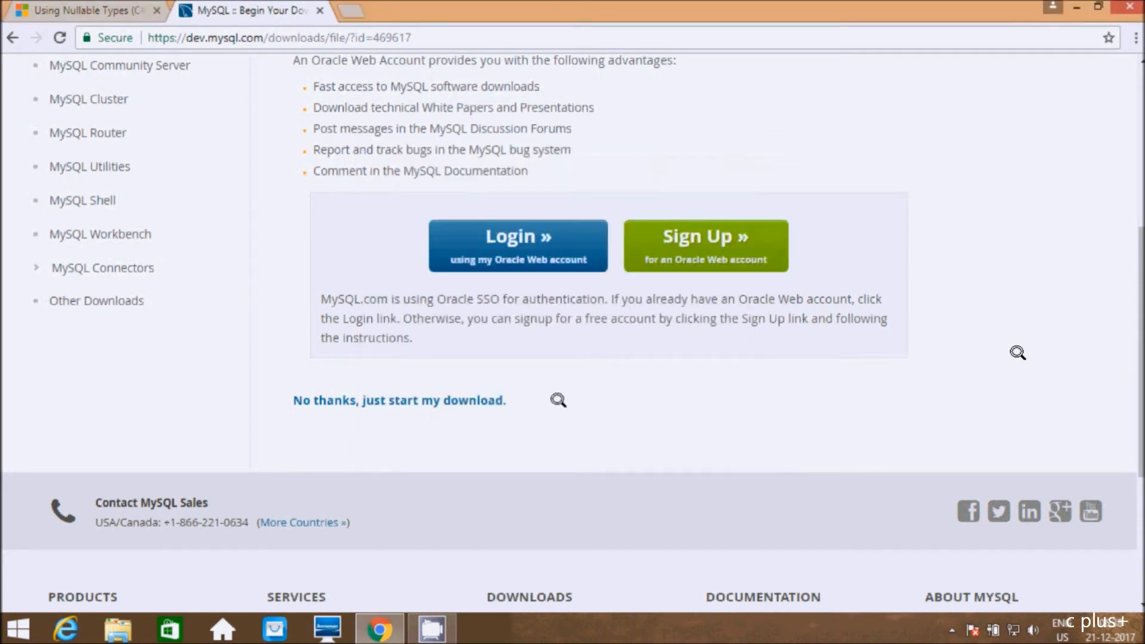
mouse_move(202, 305)
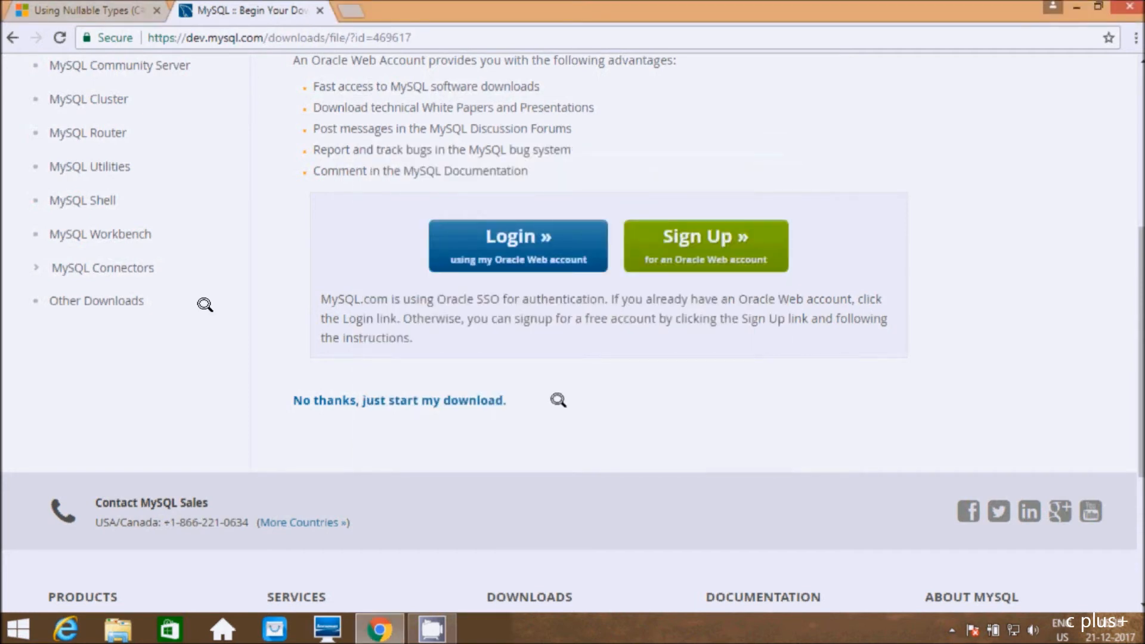
mouse_move(123, 270)
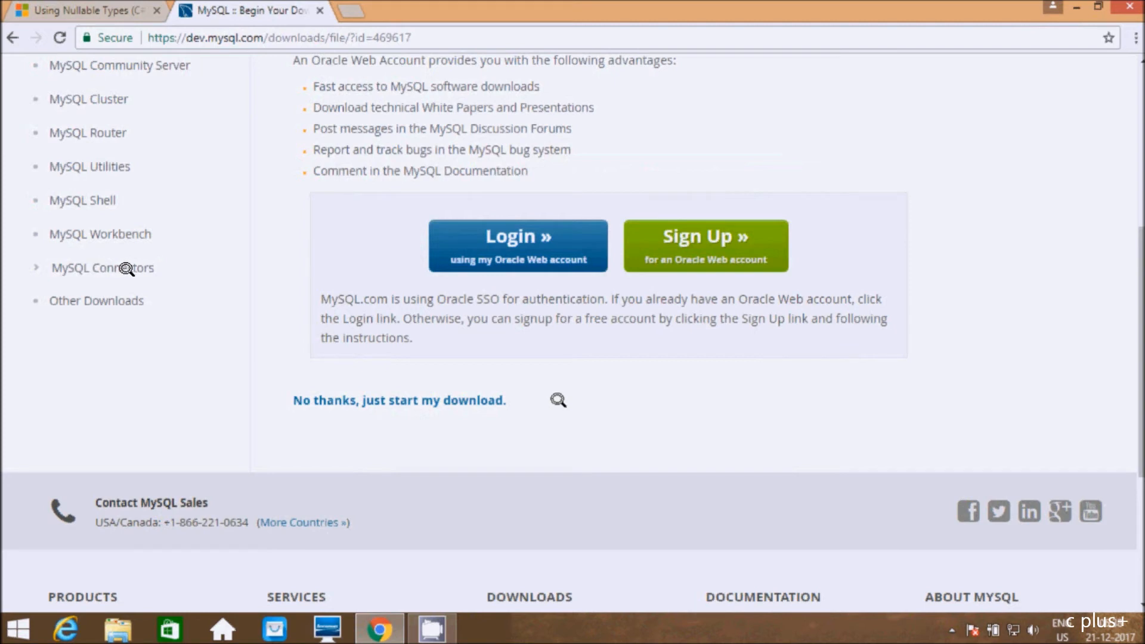
mouse_move(1045, 367)
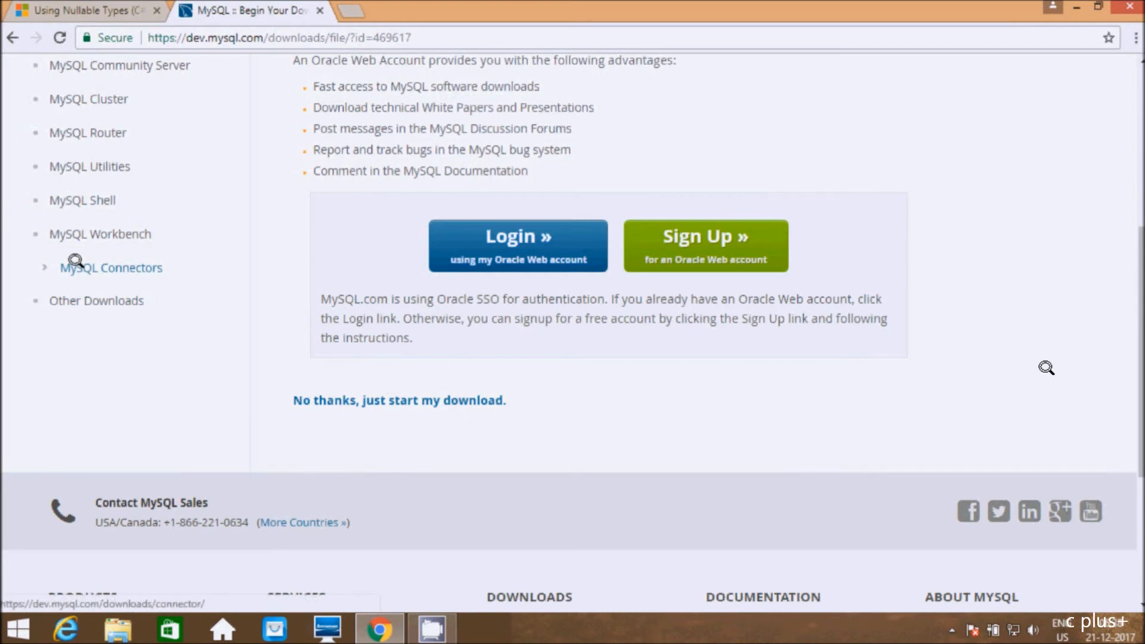
Open MySQL Connectors from the sidebar and browse the list of available drivers.
left_click(110, 267)
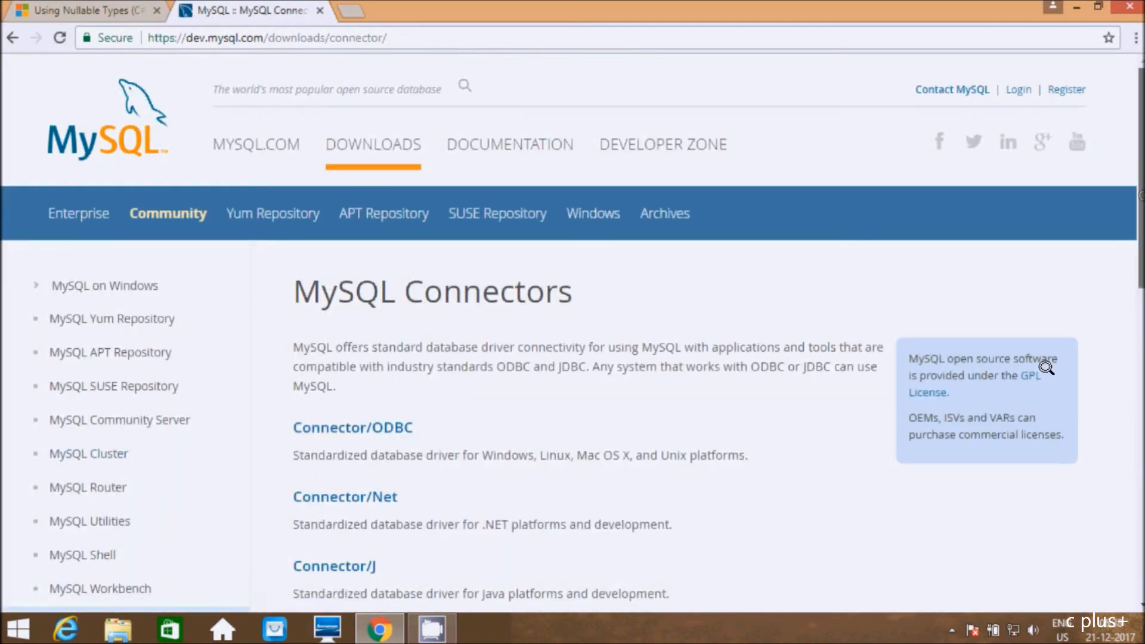
scroll("down", 3)
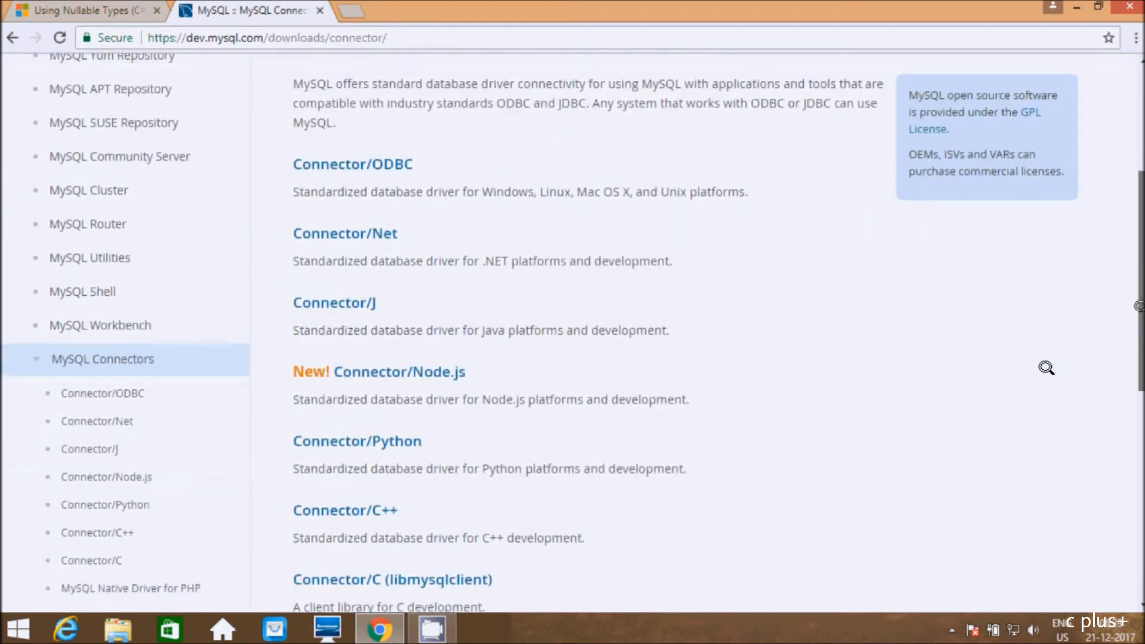
scroll("down", 3)
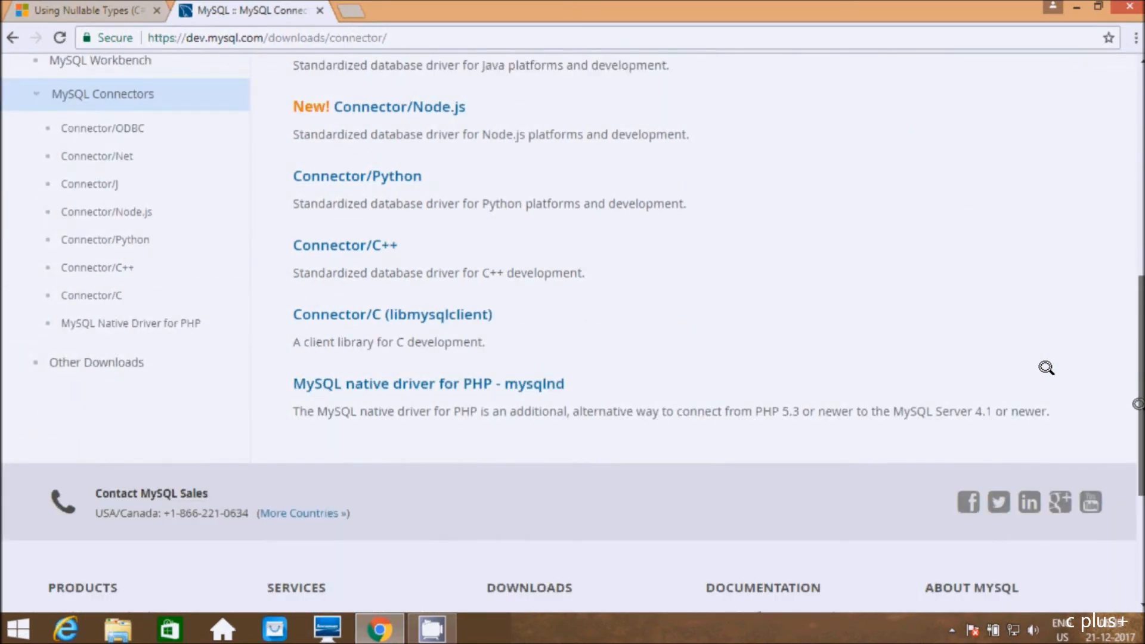
scroll("up", 3)
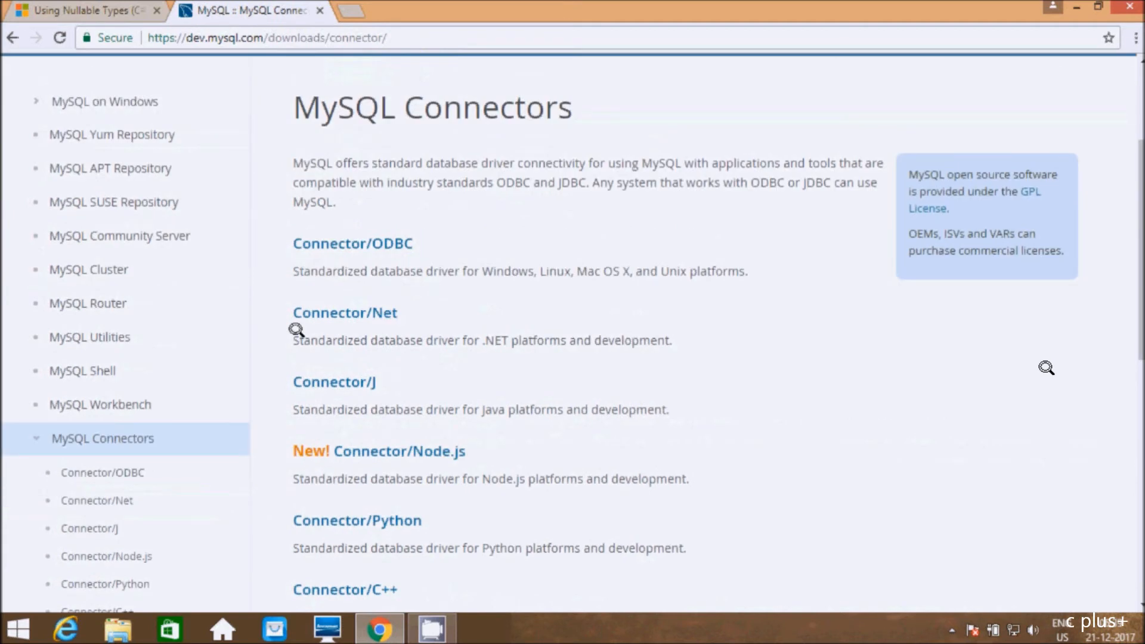
mouse_move(408, 313)
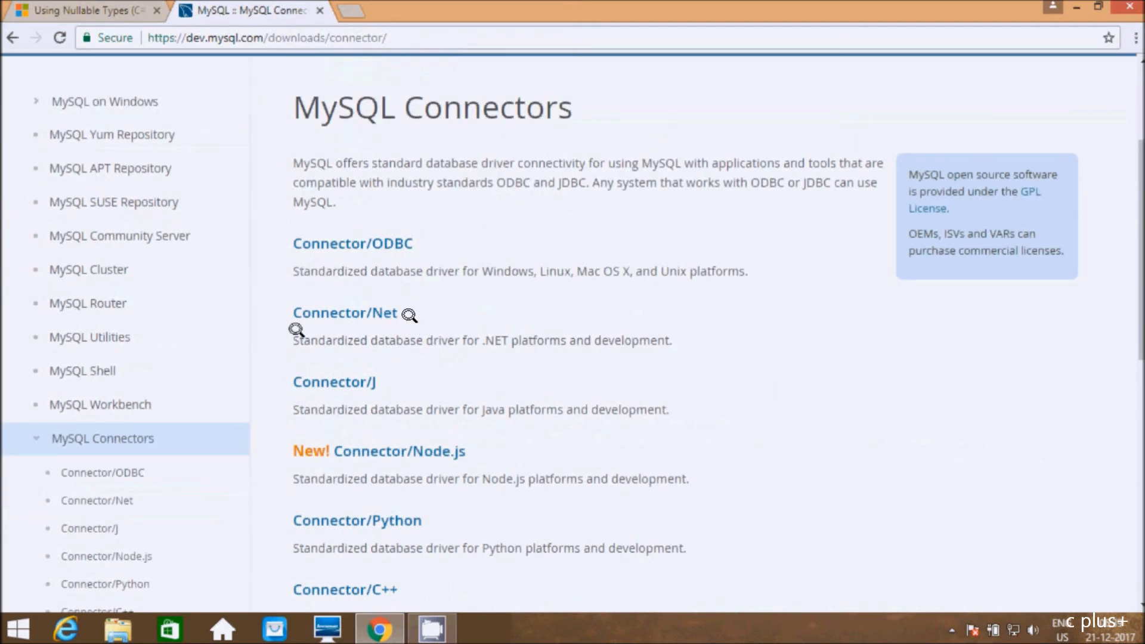
mouse_move(393, 308)
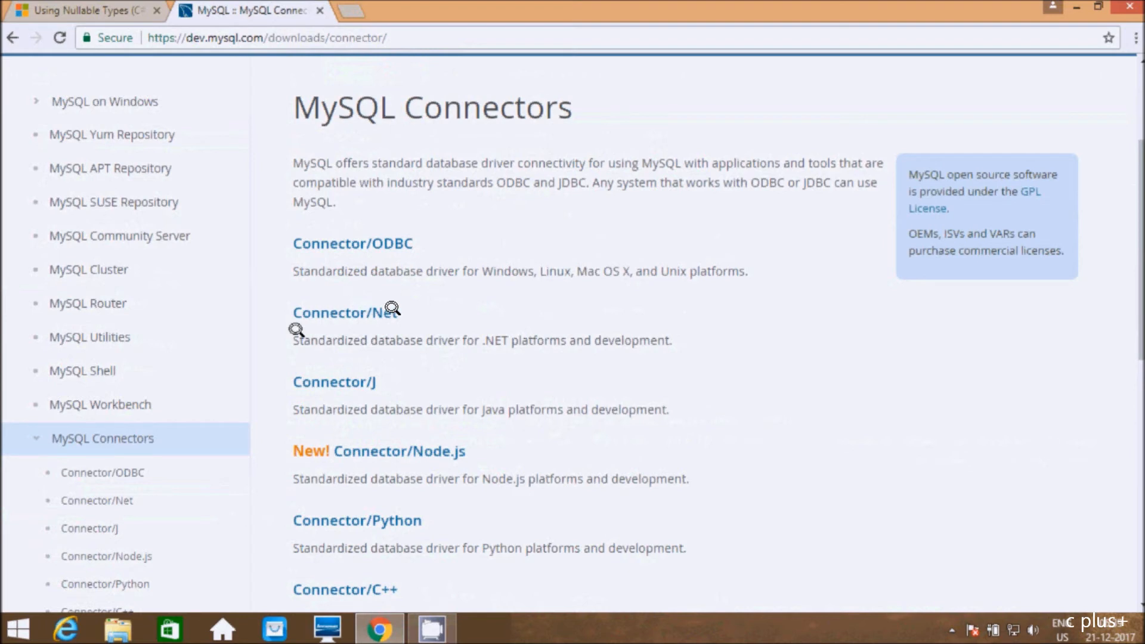
mouse_move(402, 335)
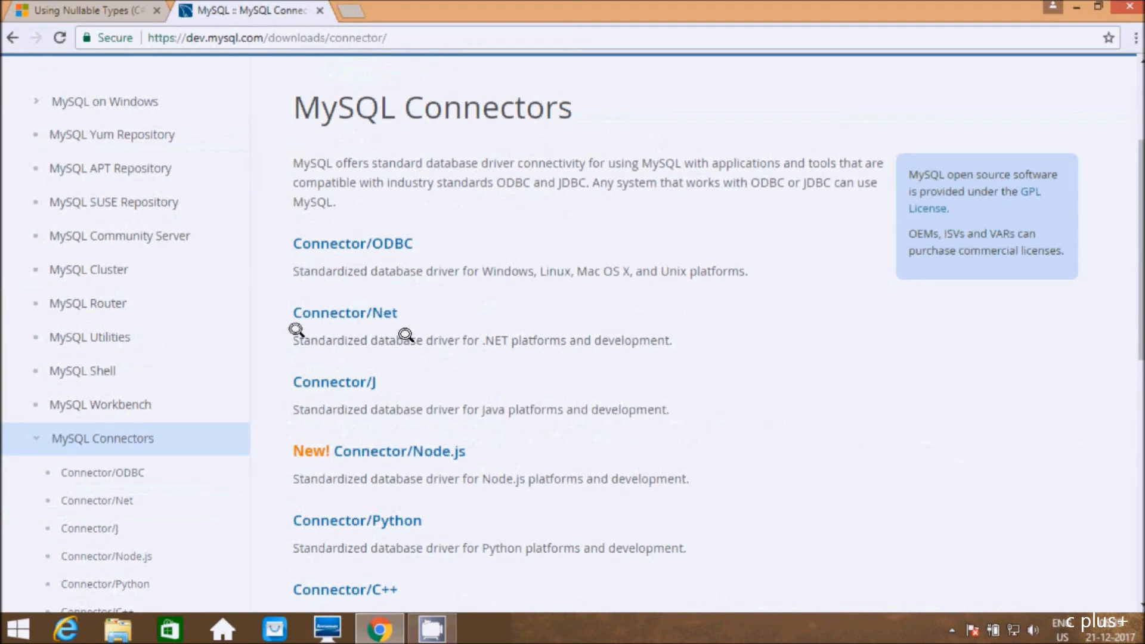
mouse_move(674, 341)
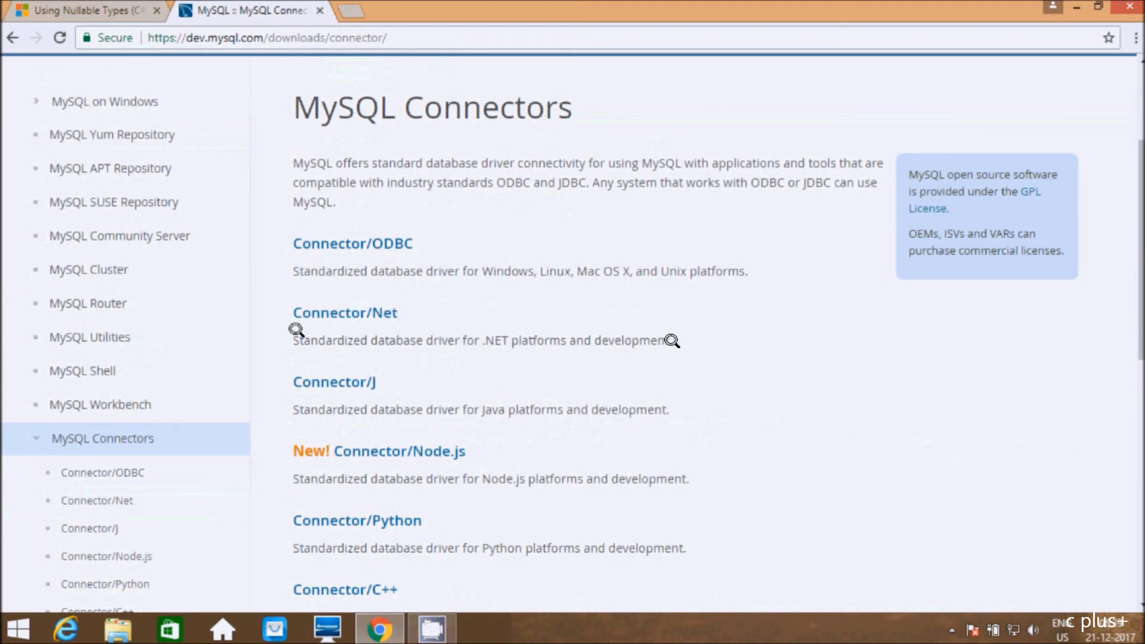
mouse_move(322, 311)
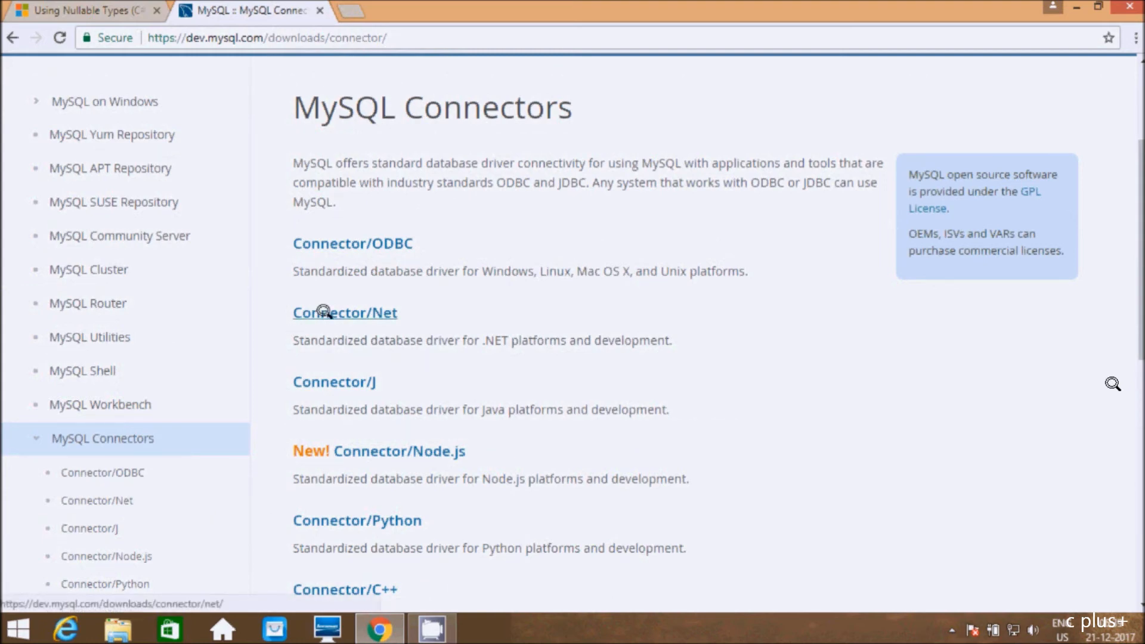
On the Connector/Net page keep Microsoft Windows and download the 6.10.5 MSI installer.
left_click(325, 313)
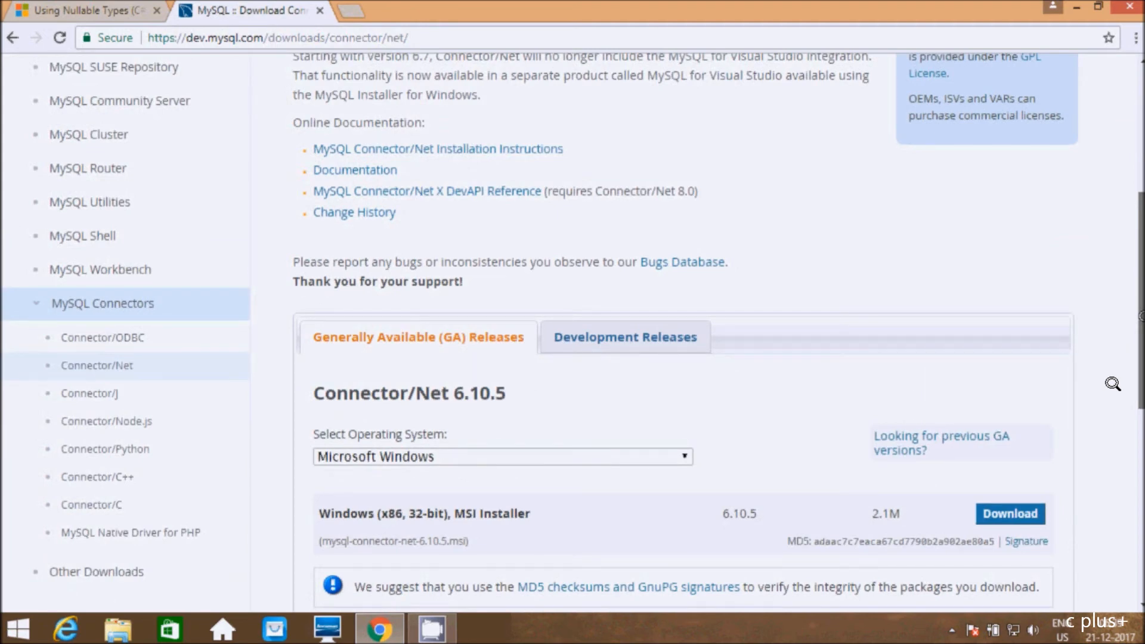
scroll("down", 3)
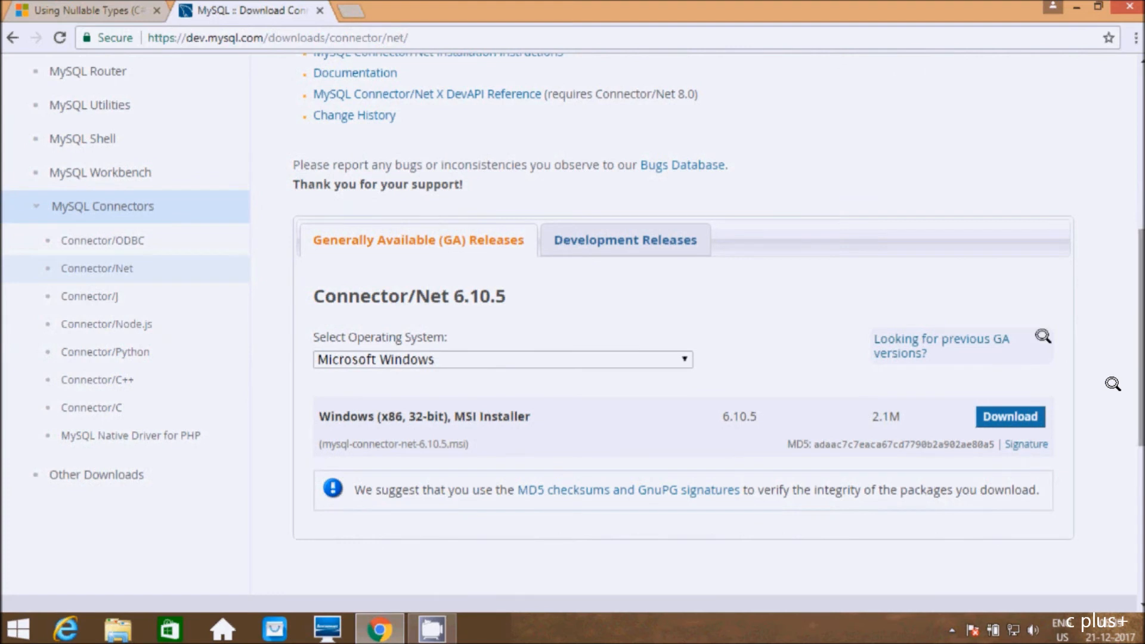
left_click(501, 360)
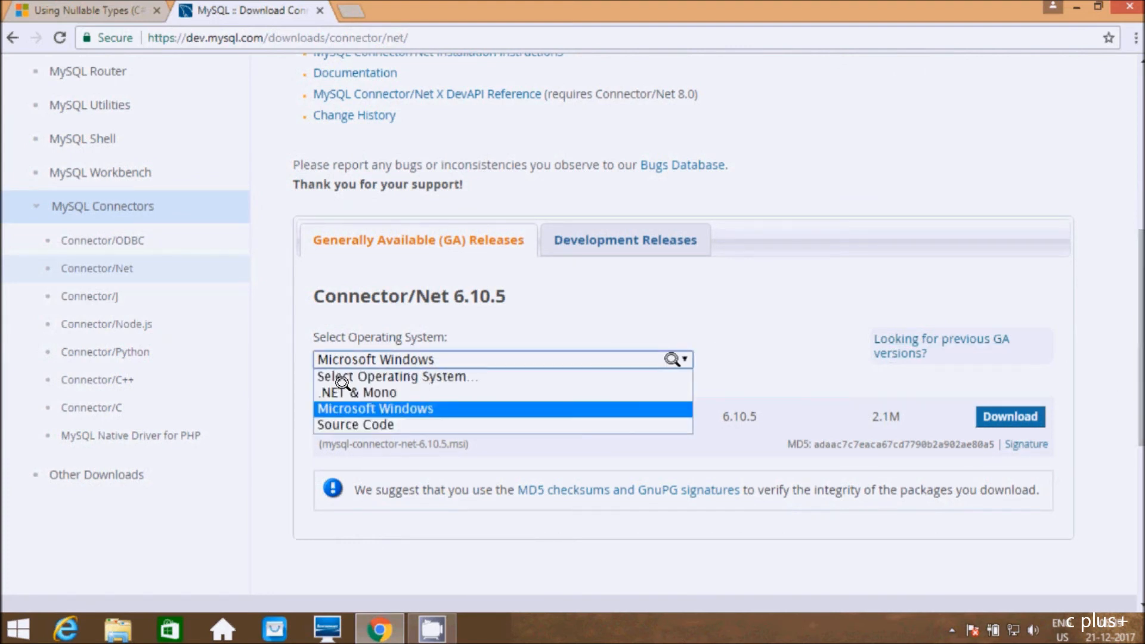
mouse_move(361, 401)
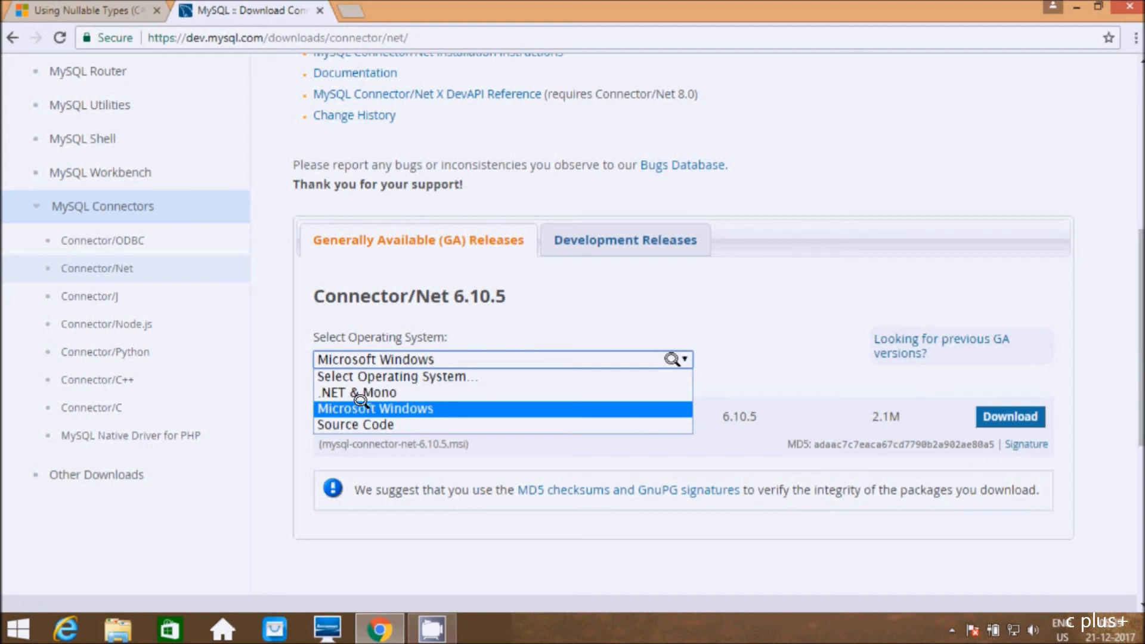
mouse_move(323, 403)
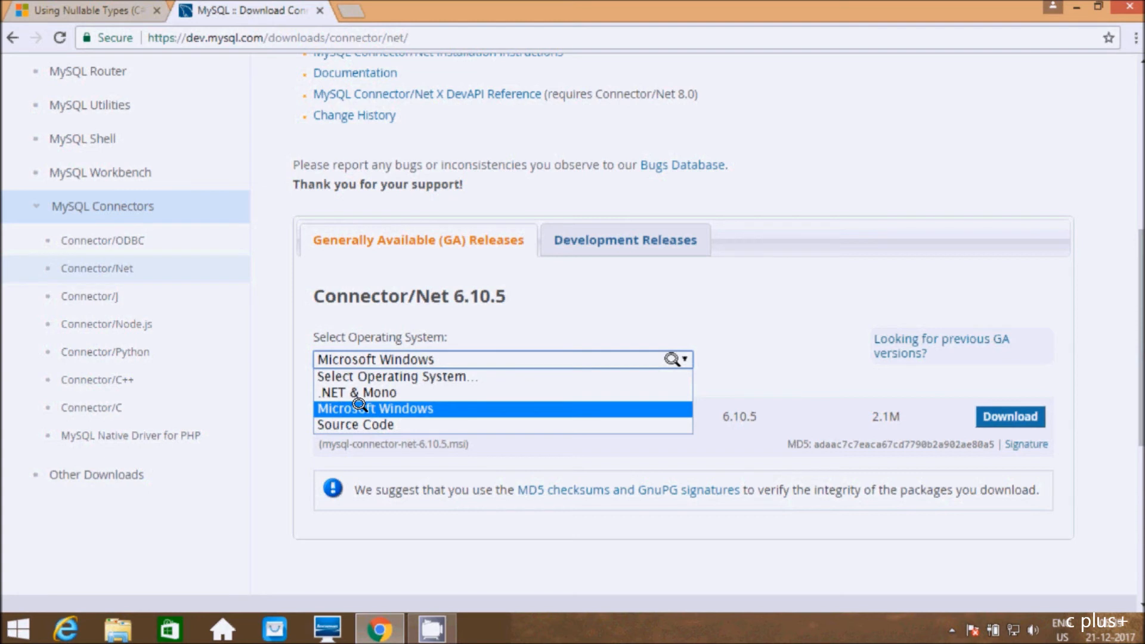
mouse_move(403, 403)
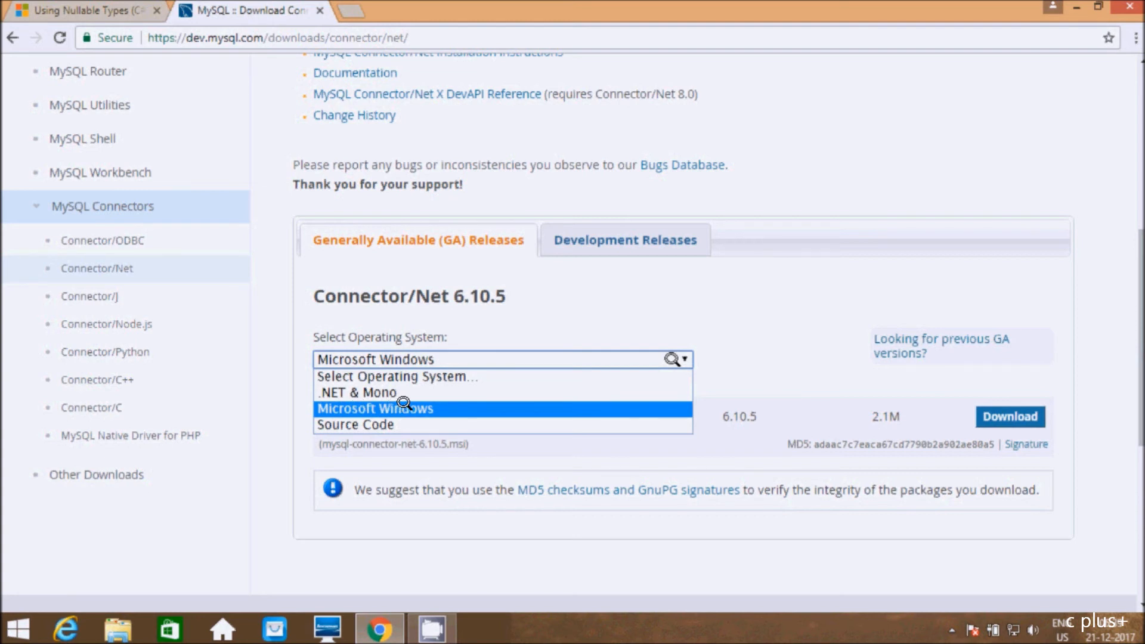
mouse_move(1084, 219)
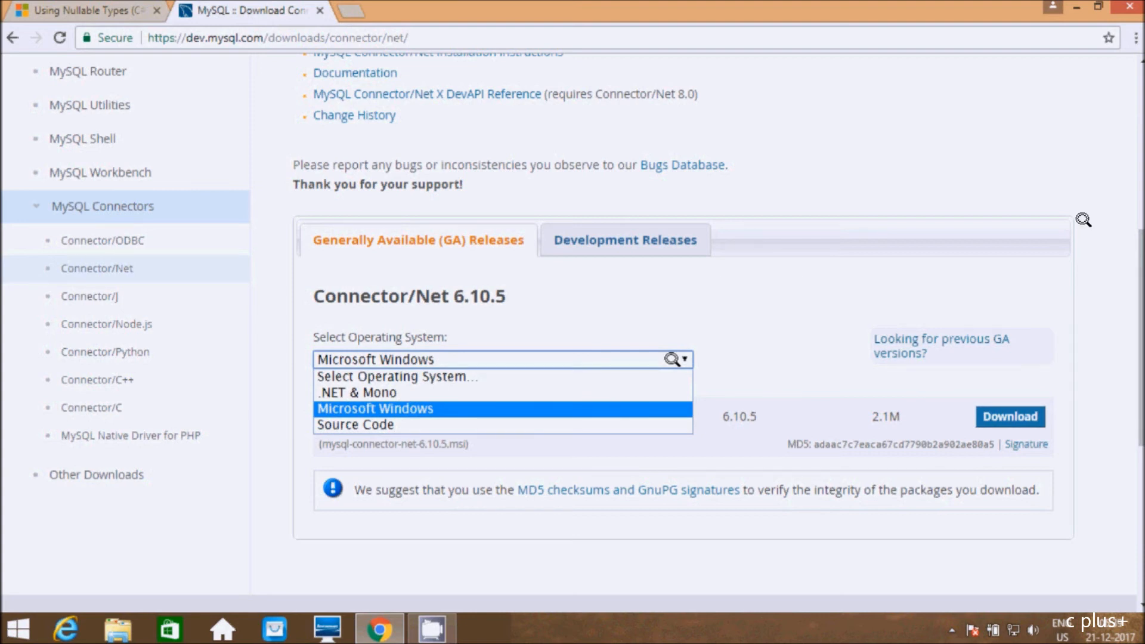
left_click(375, 408)
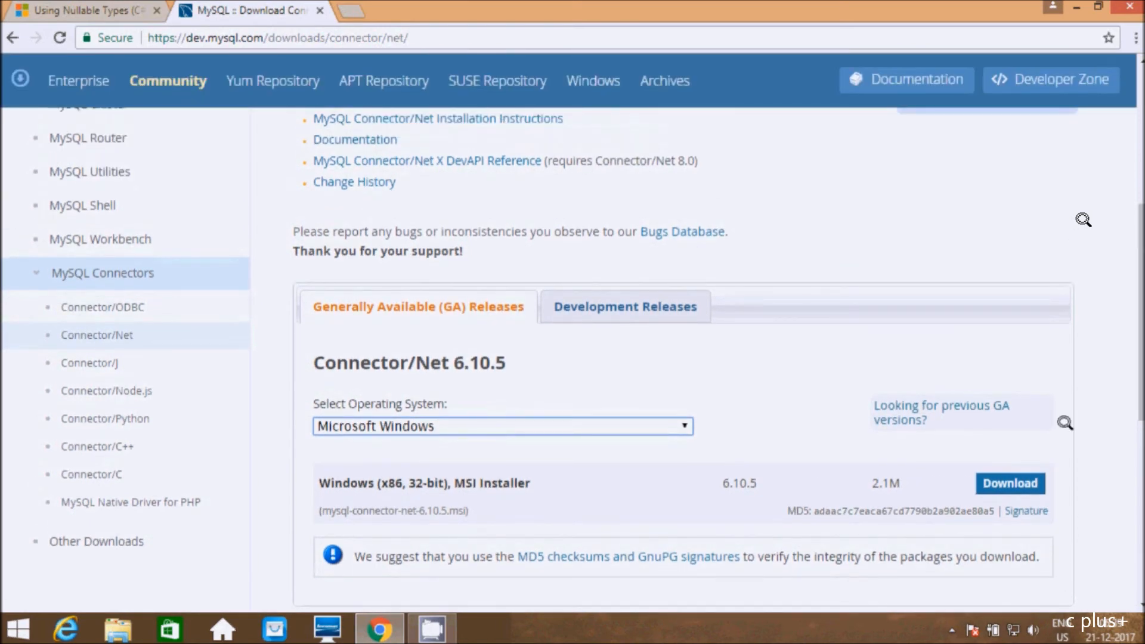
left_click(1010, 484)
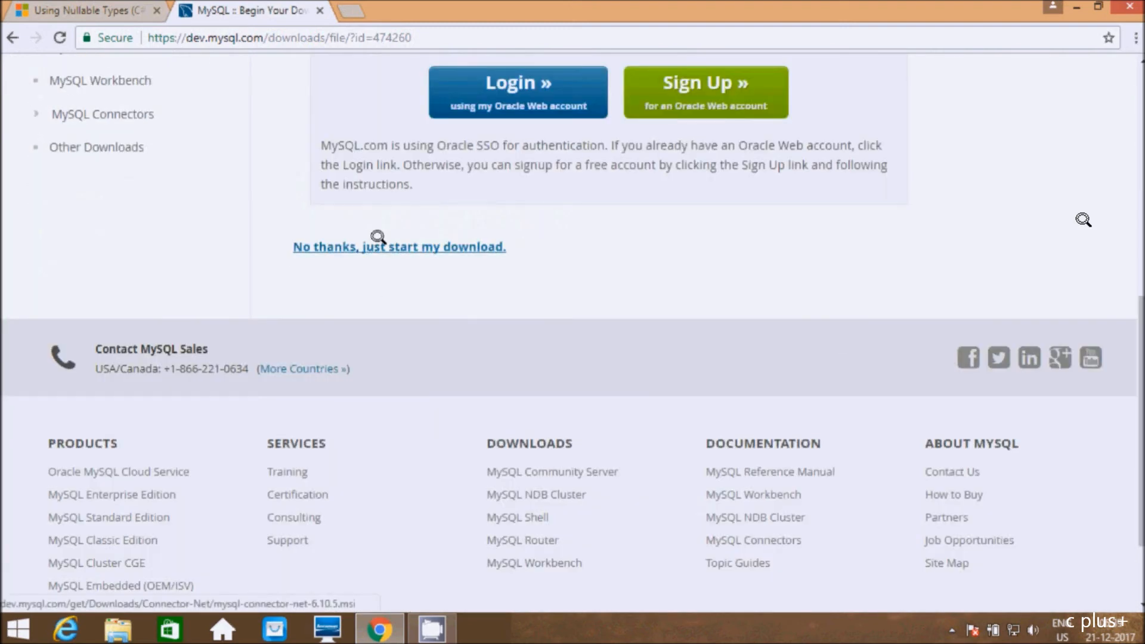
Skip the Oracle sign-in and start the Connector/Net 6.10.5 MSI download.
left_click(381, 237)
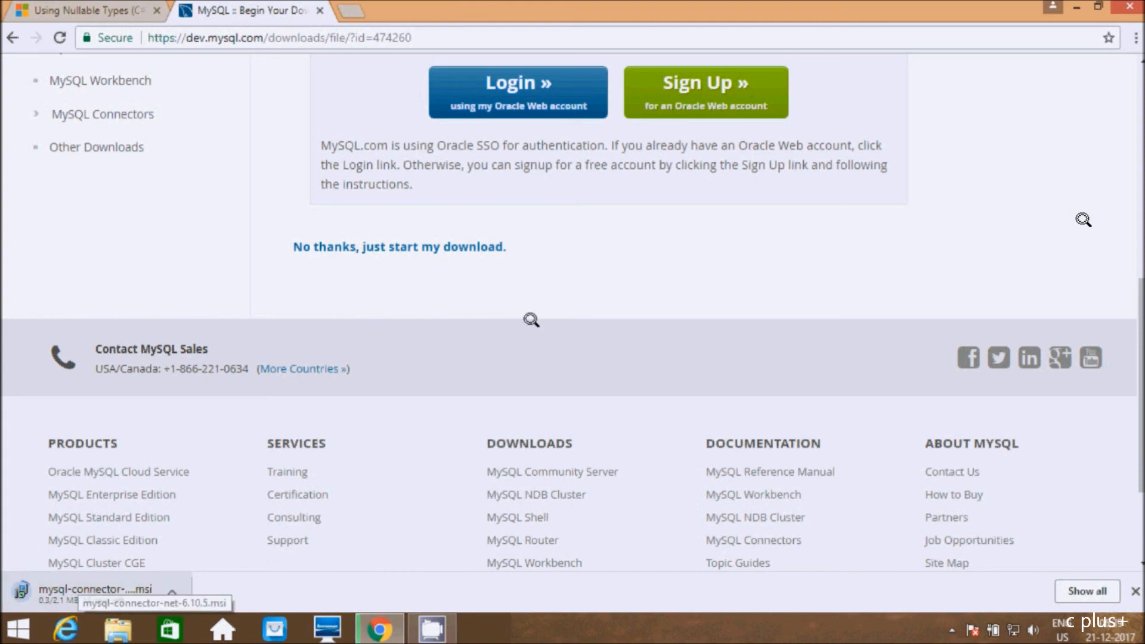
scroll("down", 3)
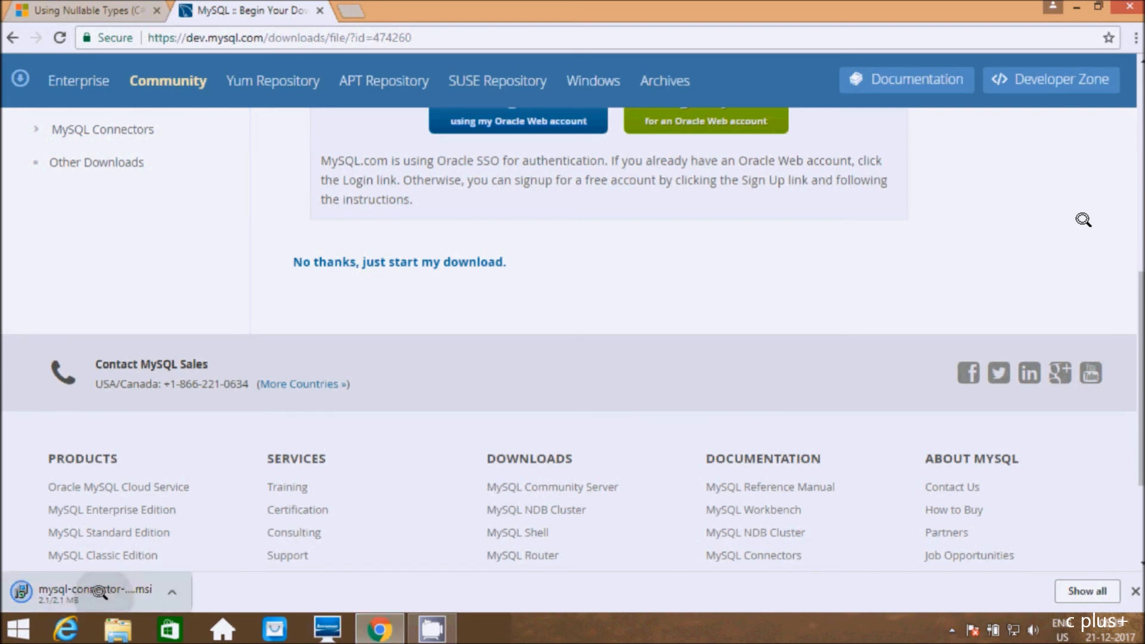
mouse_move(444, 293)
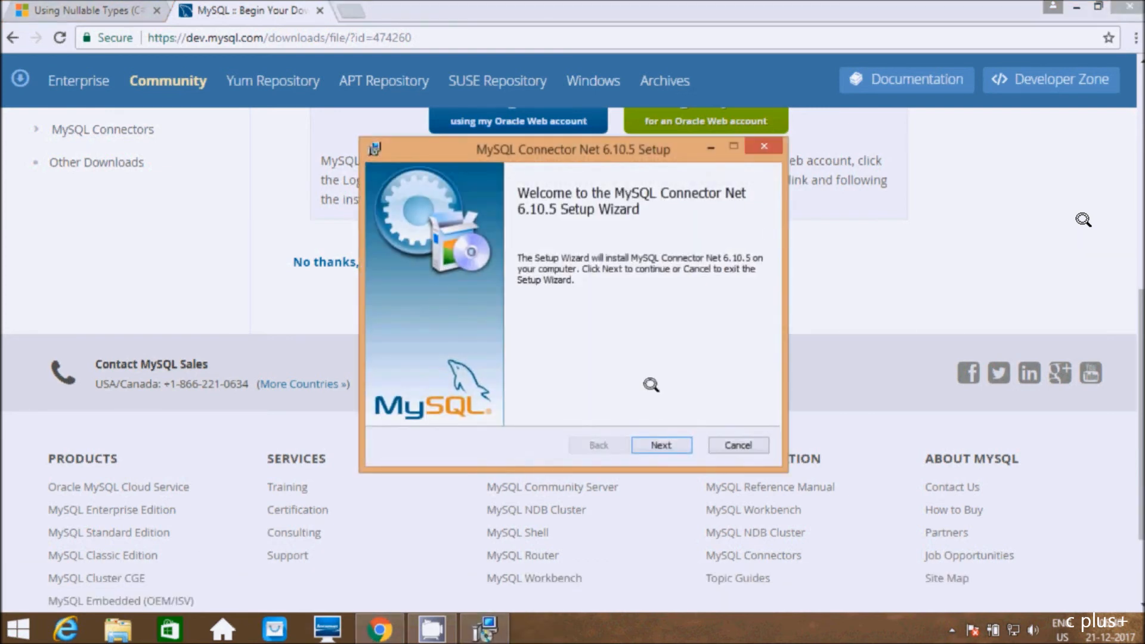
Install Connector/Net 6.10.5 with the Complete setup type and finish the wizard.
left_click(661, 445)
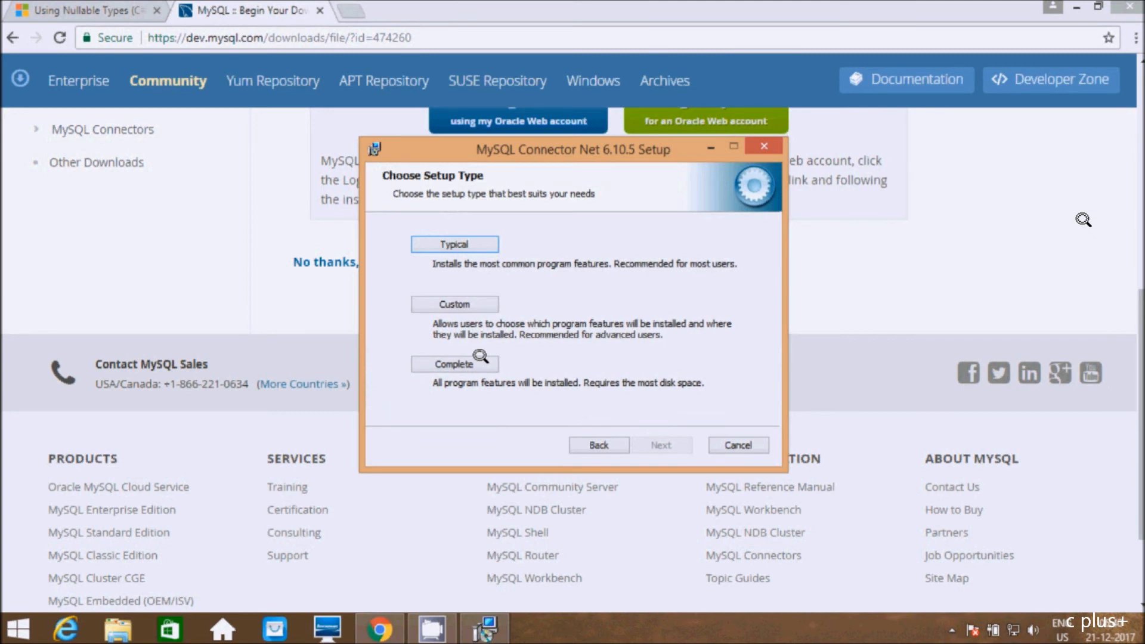
left_click(455, 364)
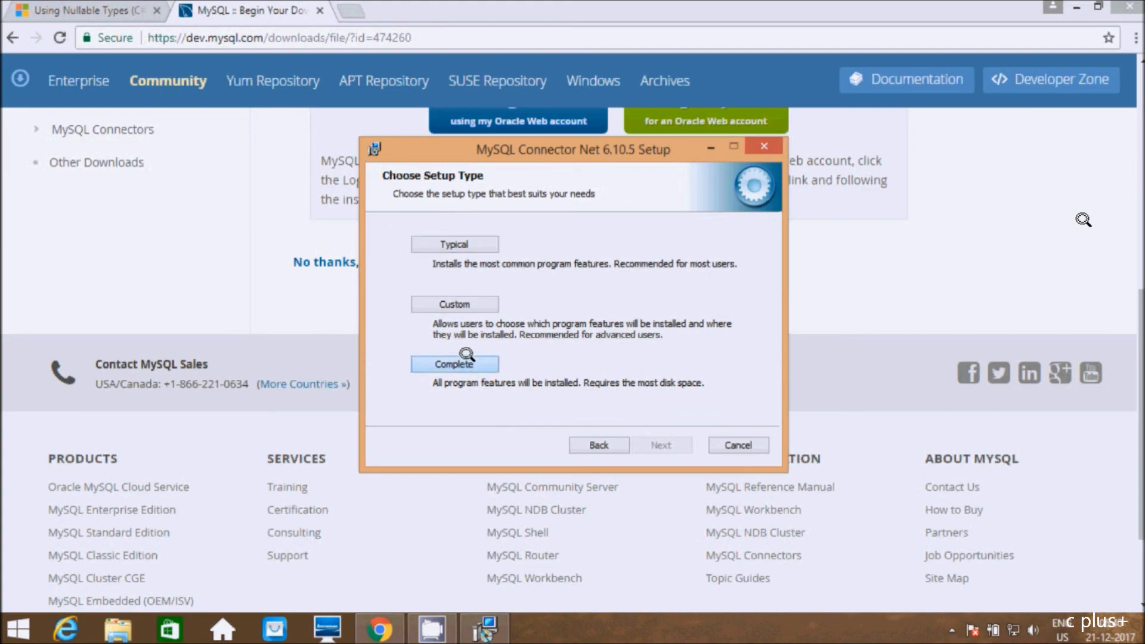
left_click(453, 364)
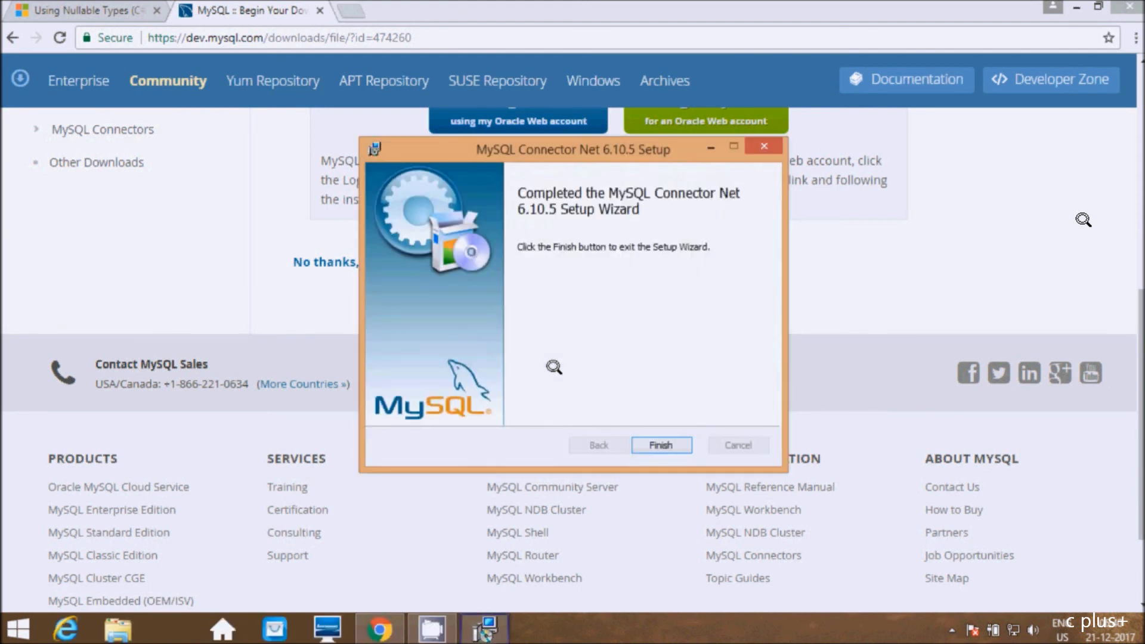
left_click(661, 445)
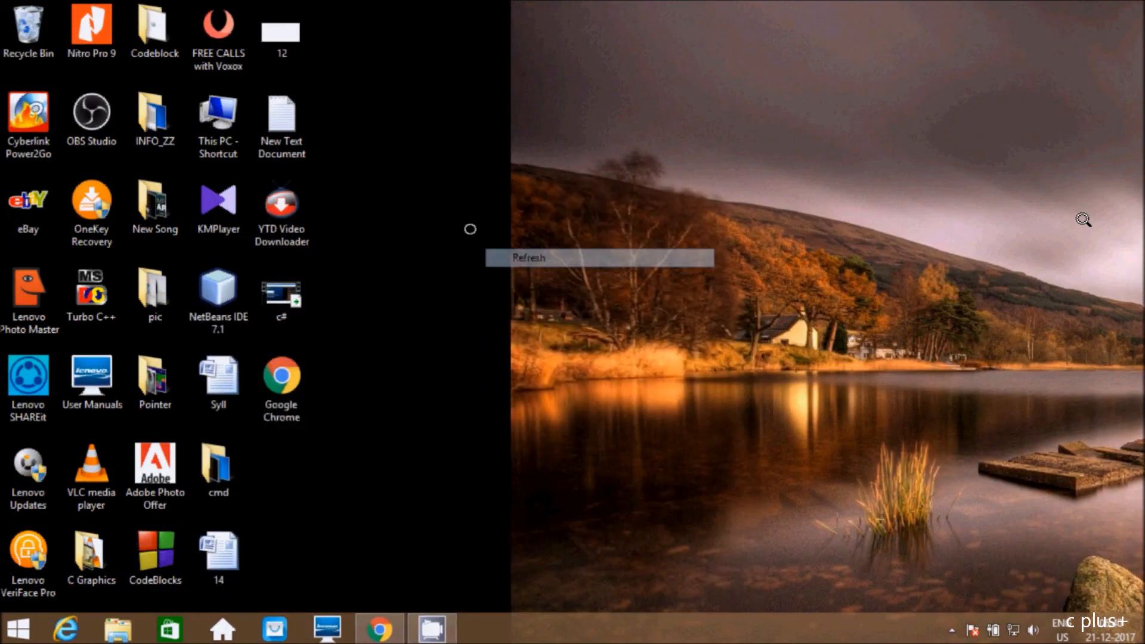
Search the Start screen for 'visual Studio 2017' and launch Visual Studio 2017.
left_click(528, 257)
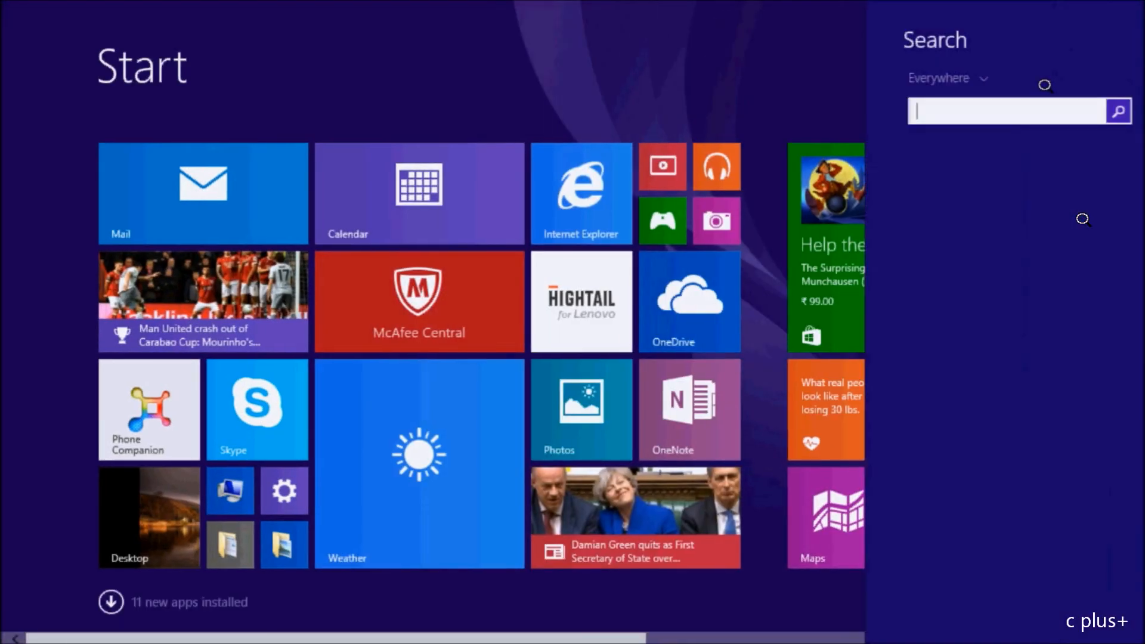
type("v")
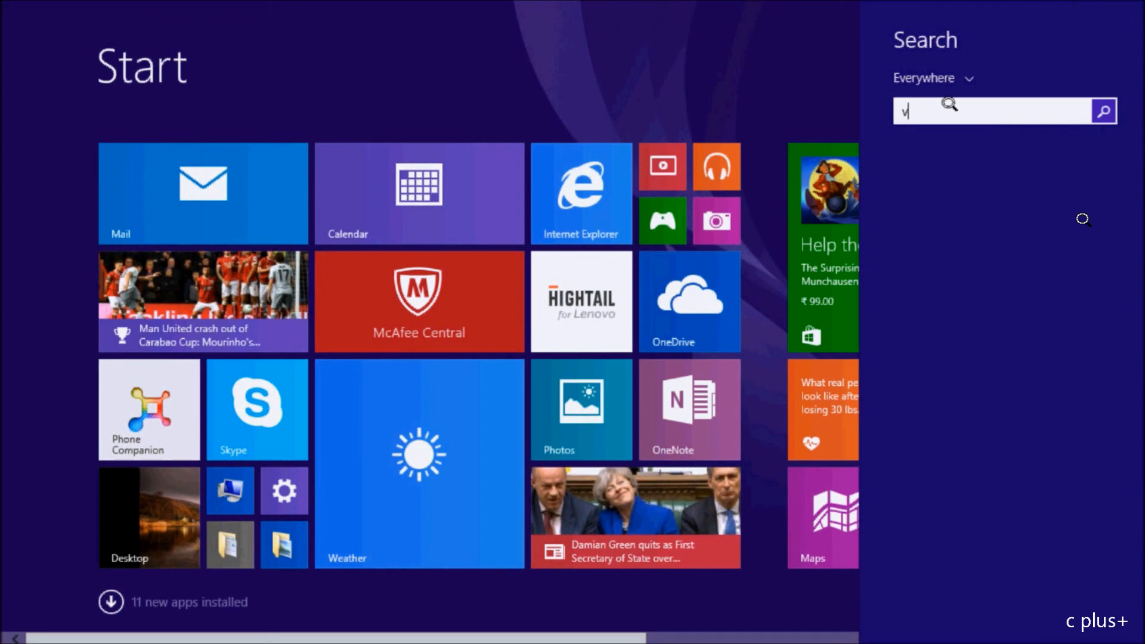
type("isual Studio 2017")
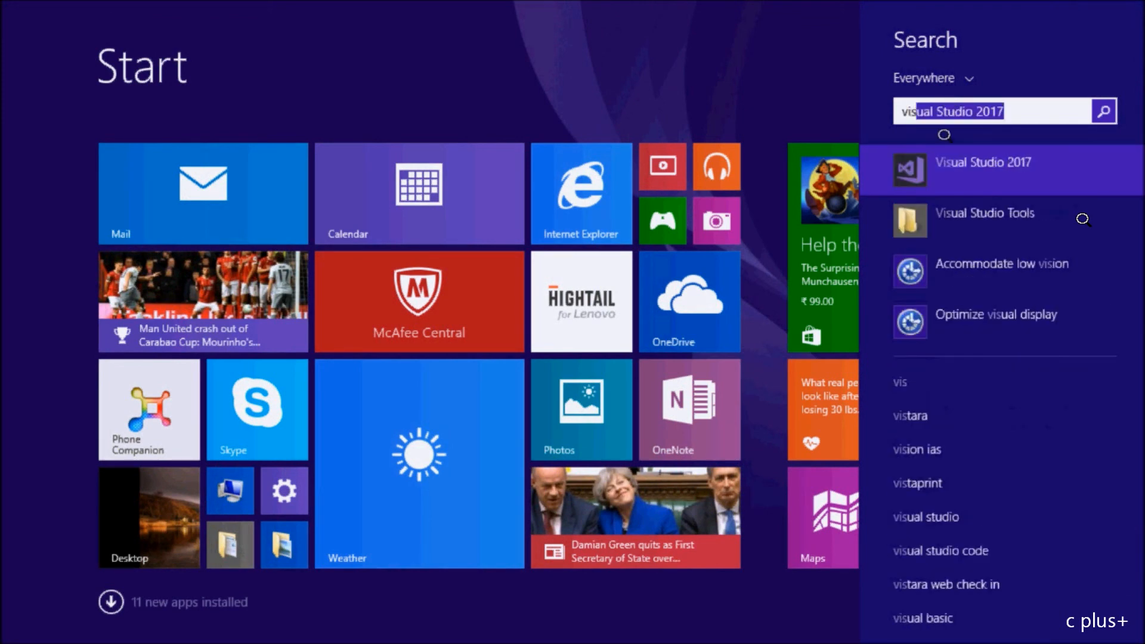
left_click(984, 167)
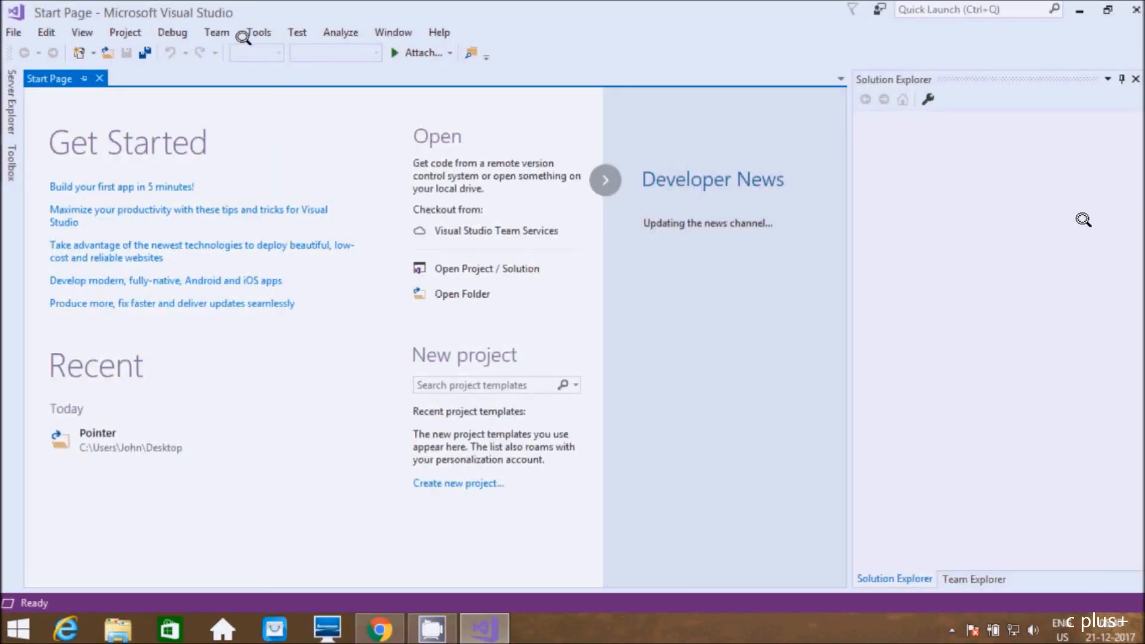
Start a new database connection so the Choose Data Source list shows MySQL Database.
left_click(258, 32)
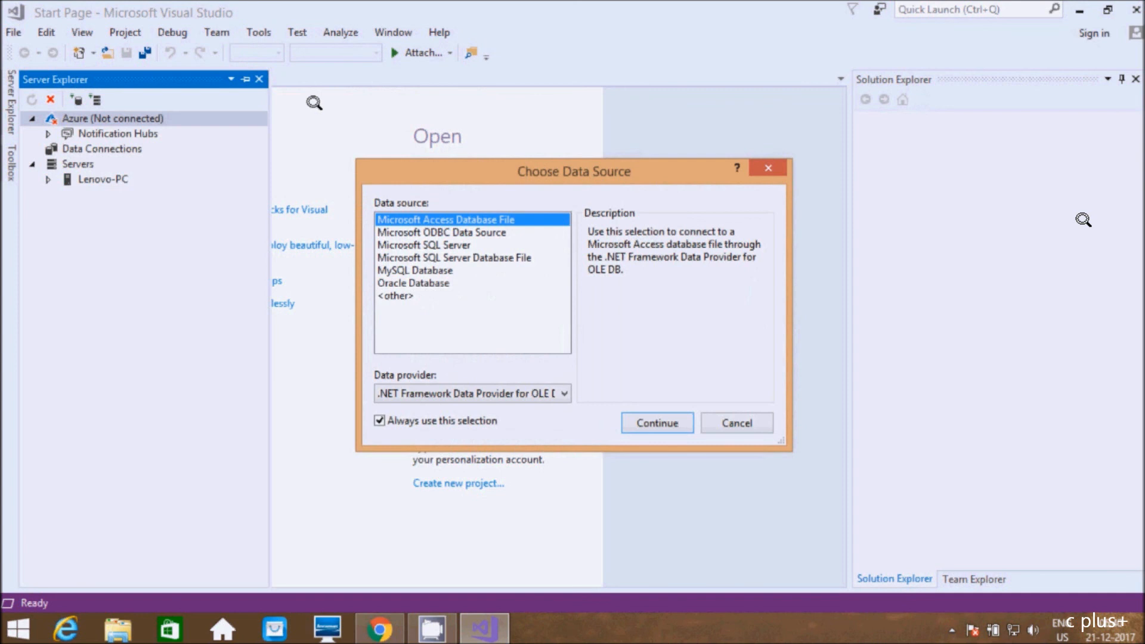
mouse_move(379, 268)
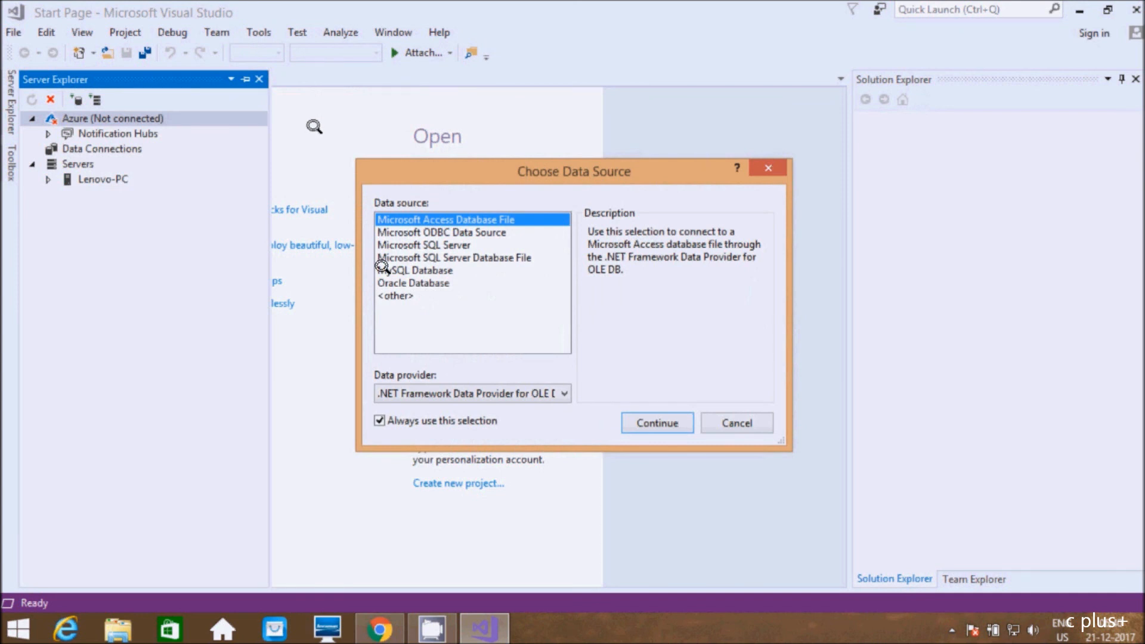
mouse_move(448, 267)
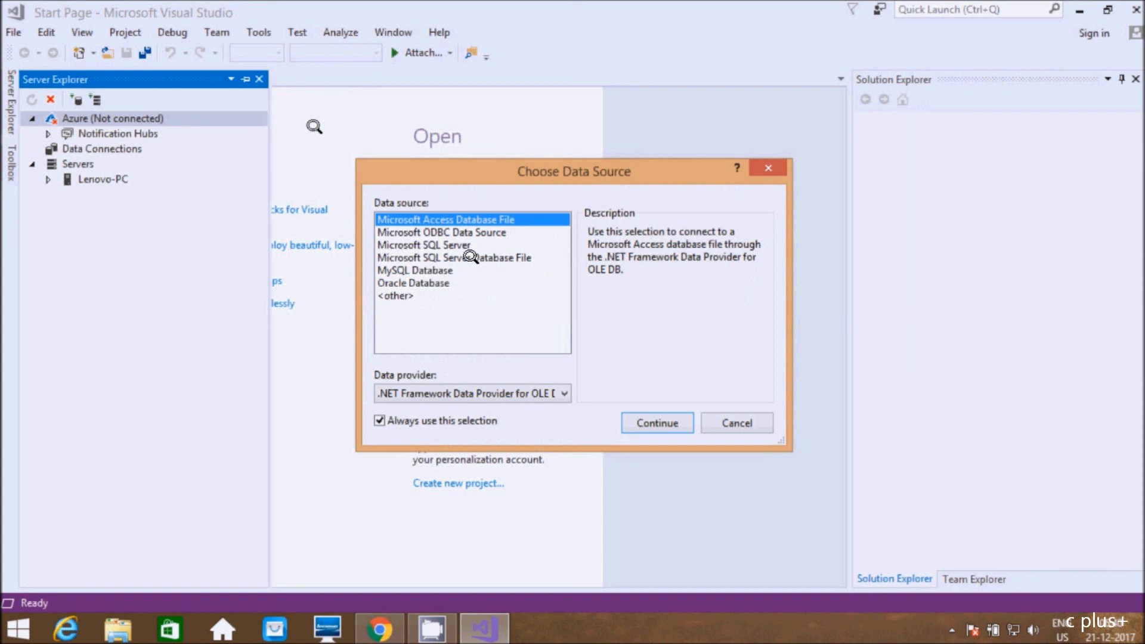
mouse_move(447, 271)
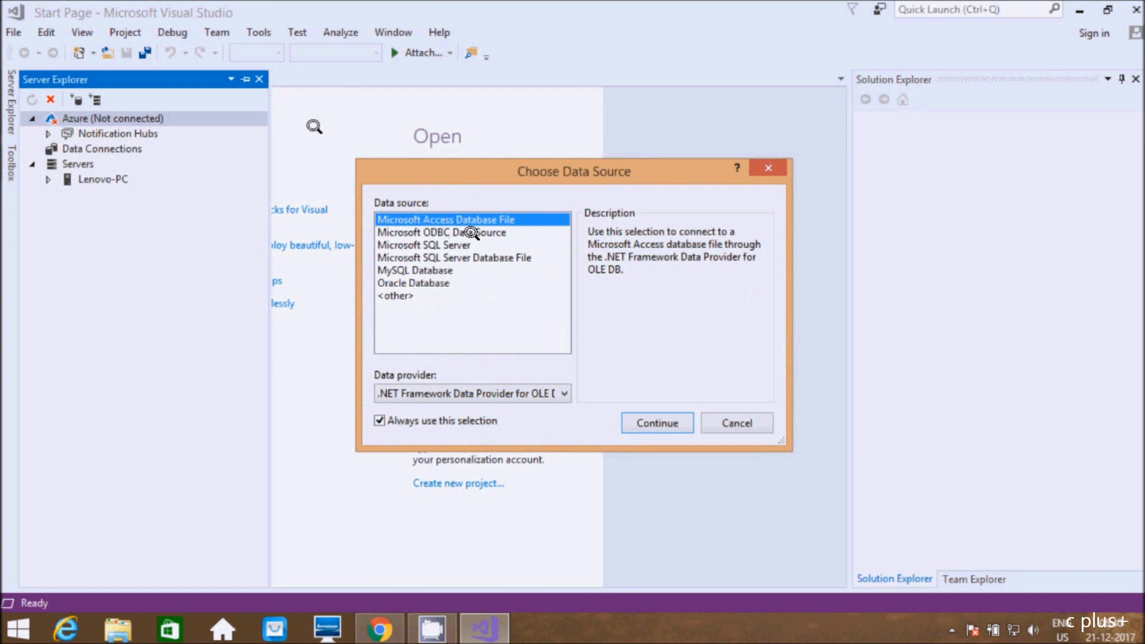
mouse_move(934, 286)
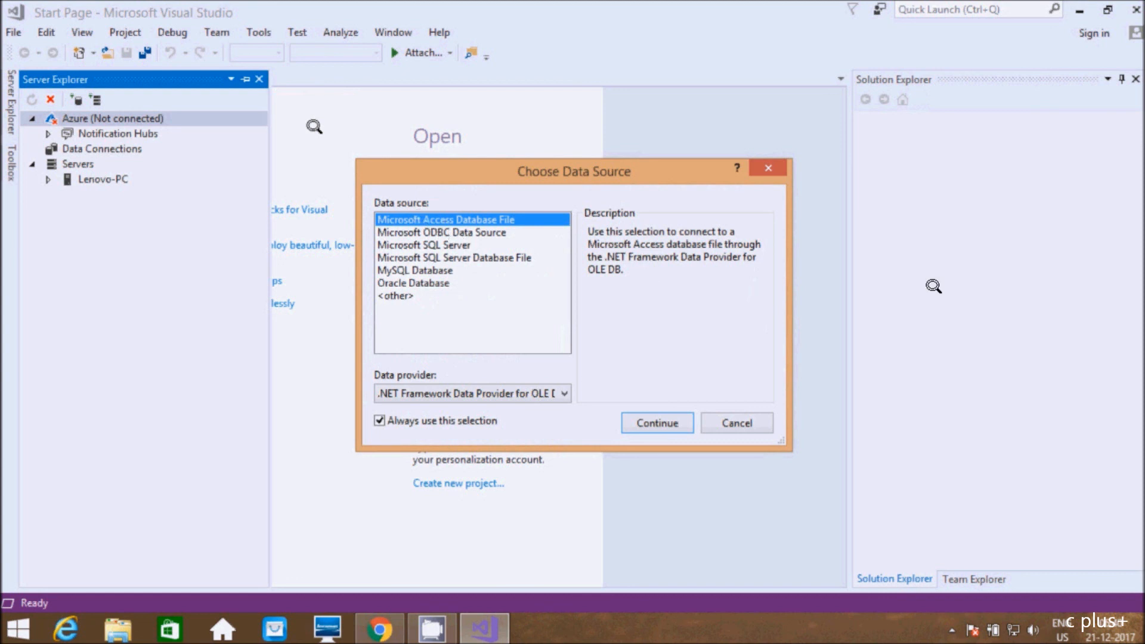